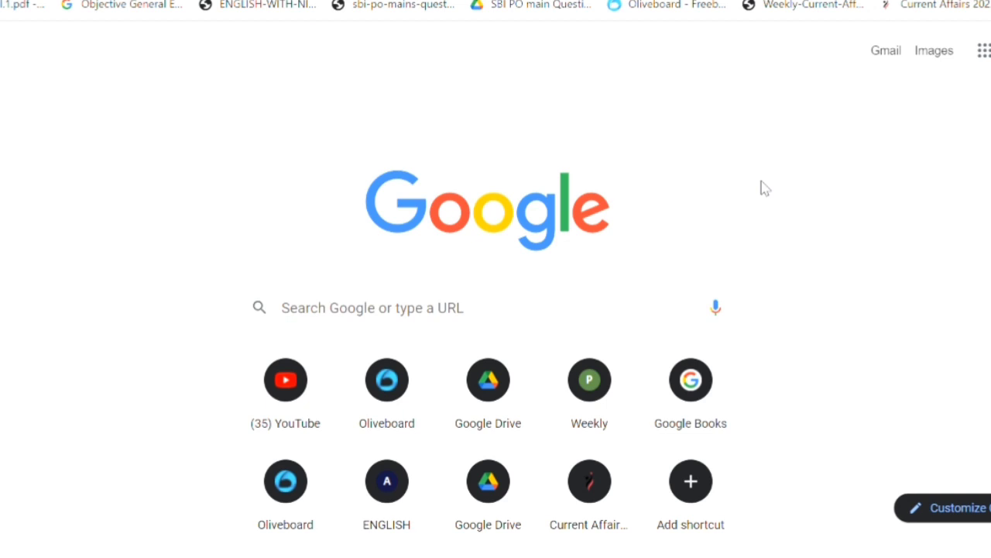
mouse_move(155, 109)
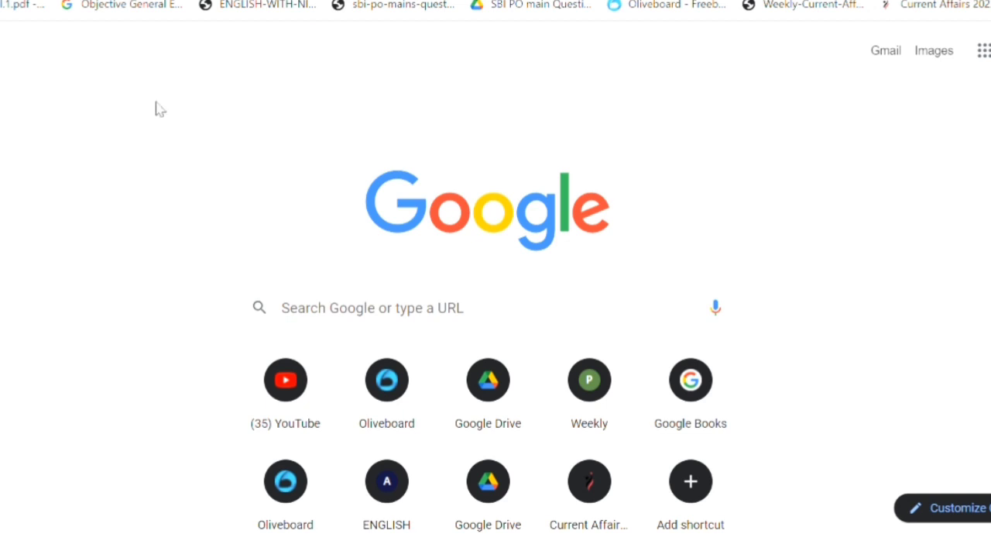
mouse_move(43, 31)
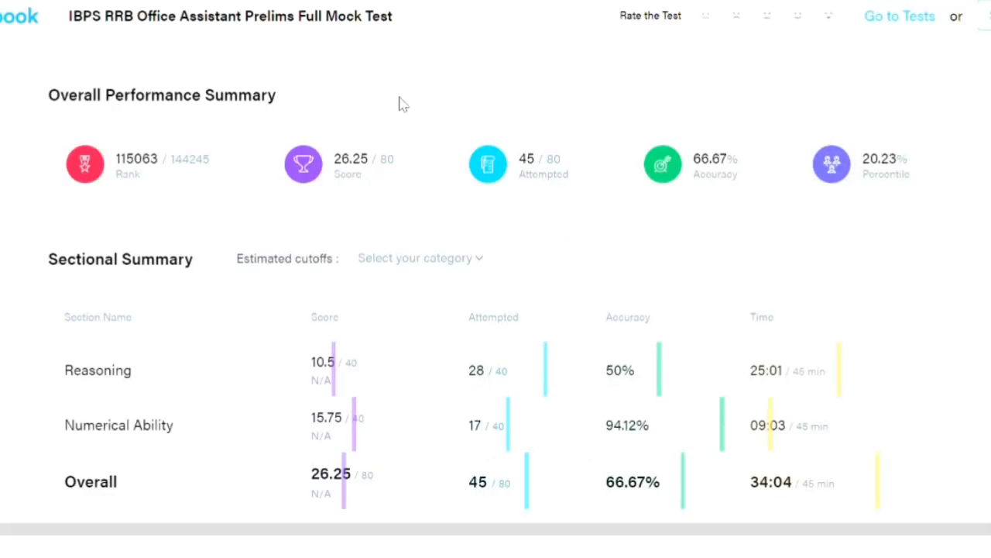
mouse_move(415, 107)
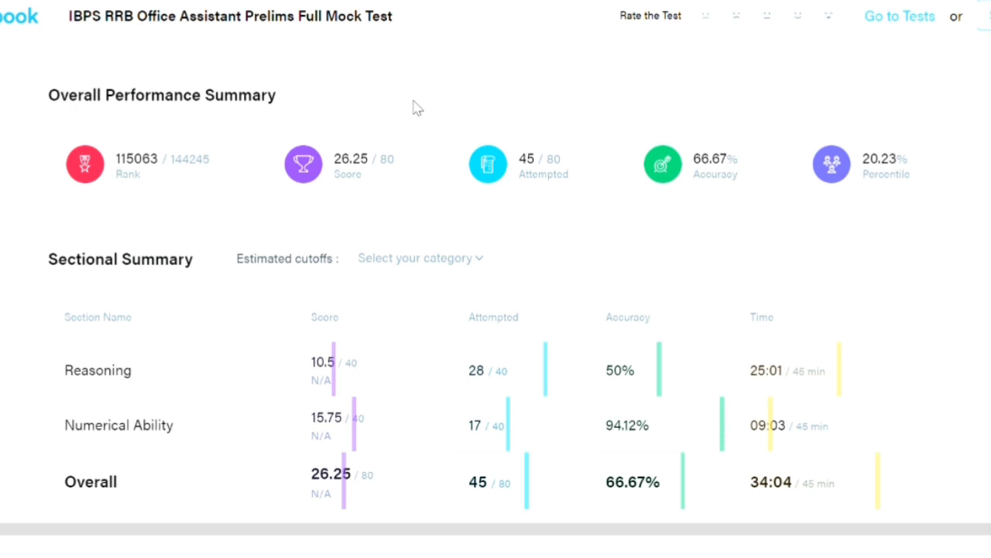
mouse_move(370, 111)
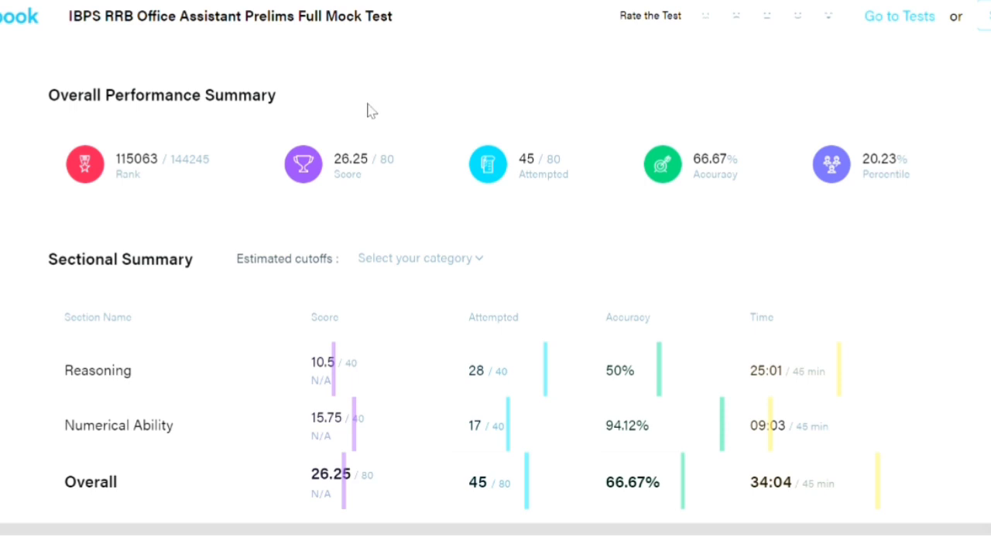
mouse_move(332, 203)
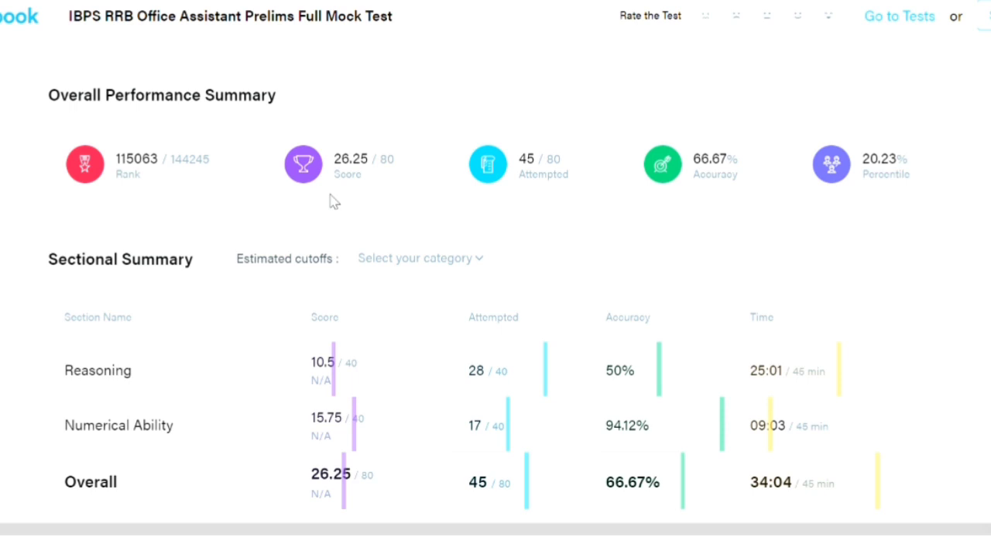
mouse_move(349, 180)
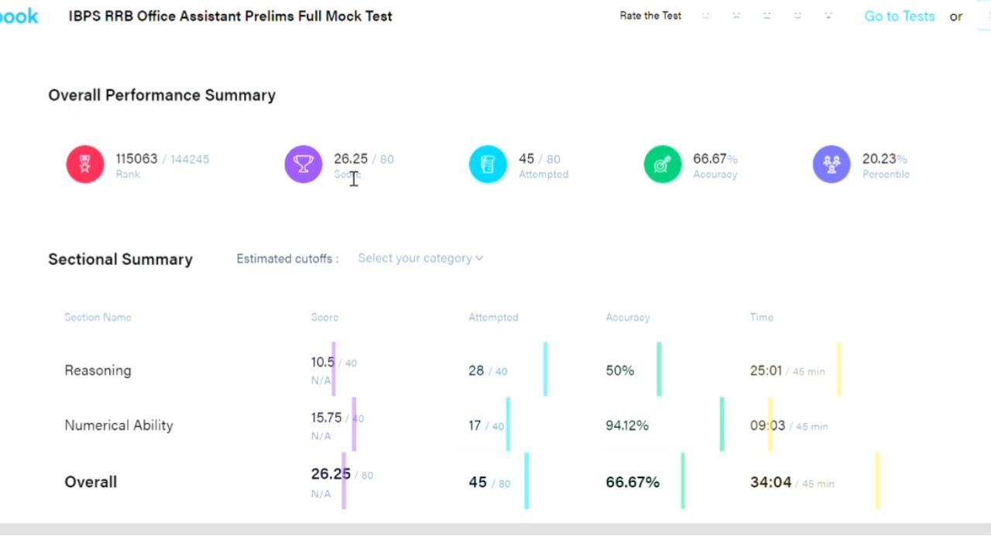
mouse_move(709, 189)
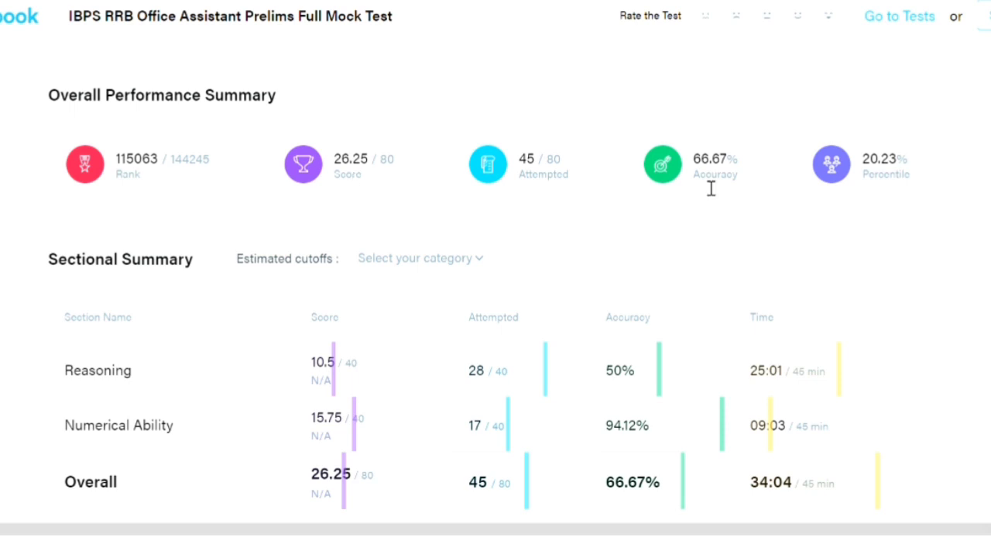
mouse_move(696, 192)
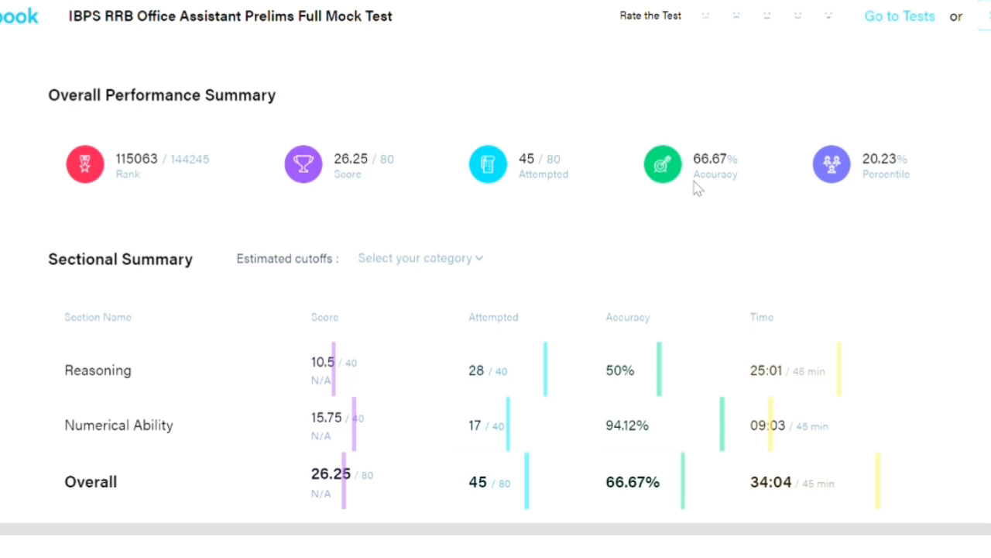
mouse_move(355, 192)
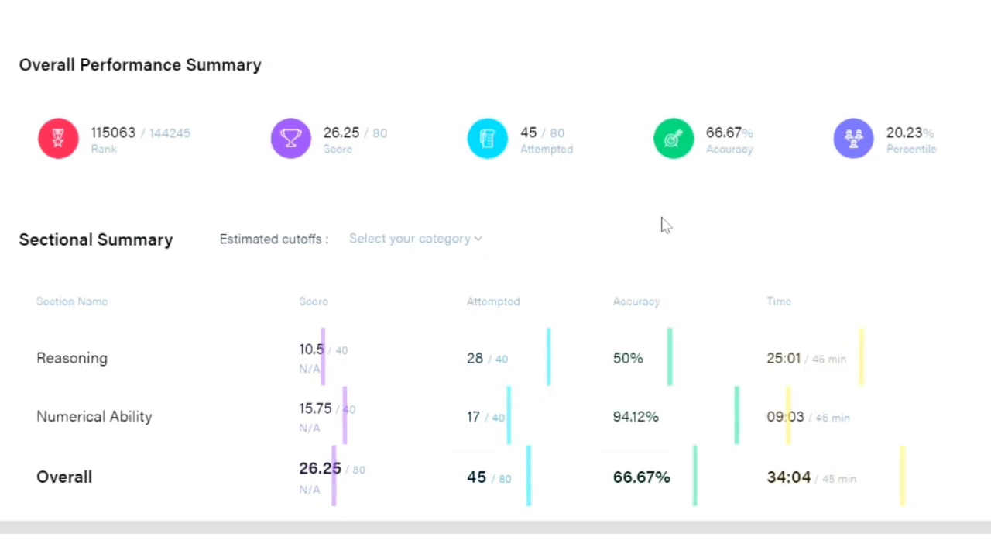
scroll("down", 3)
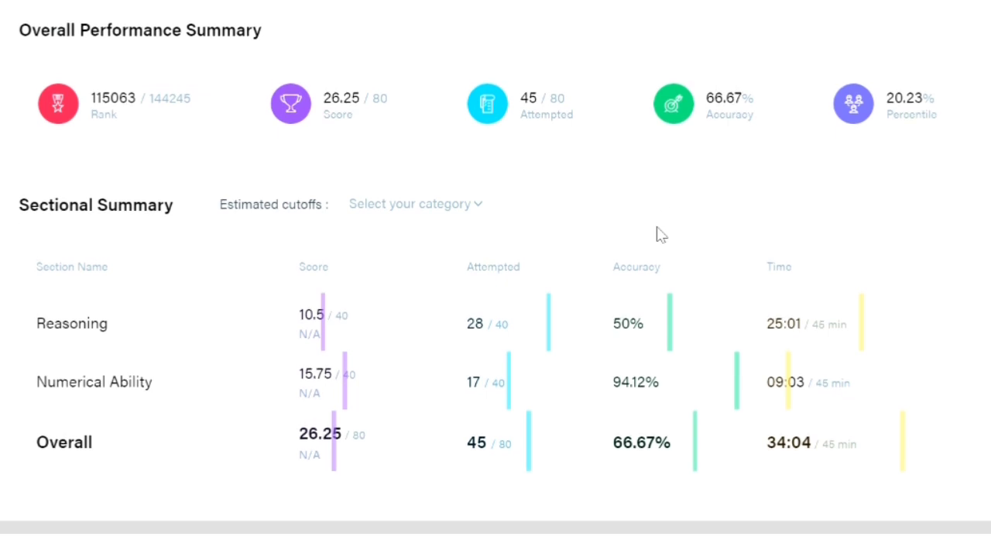
scroll("down", 3)
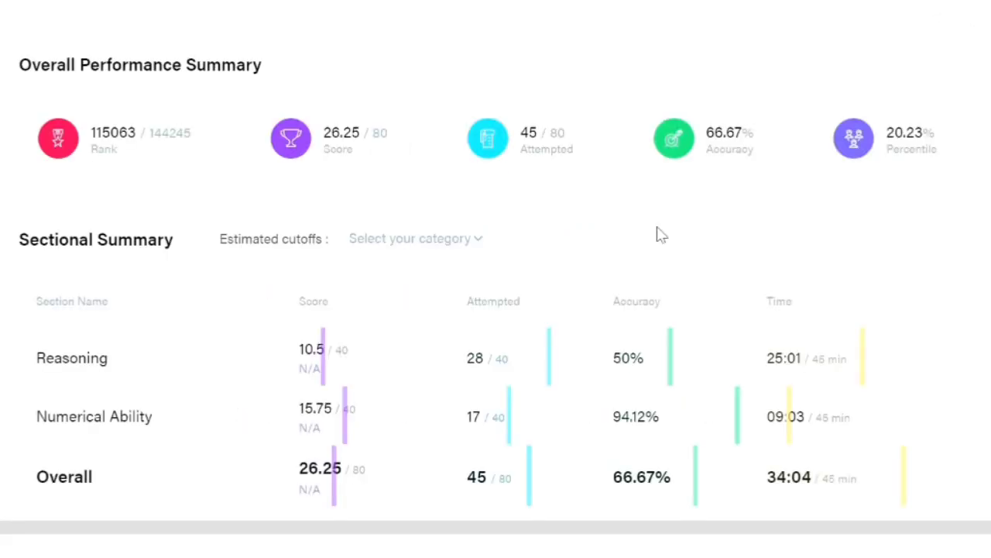
mouse_move(614, 256)
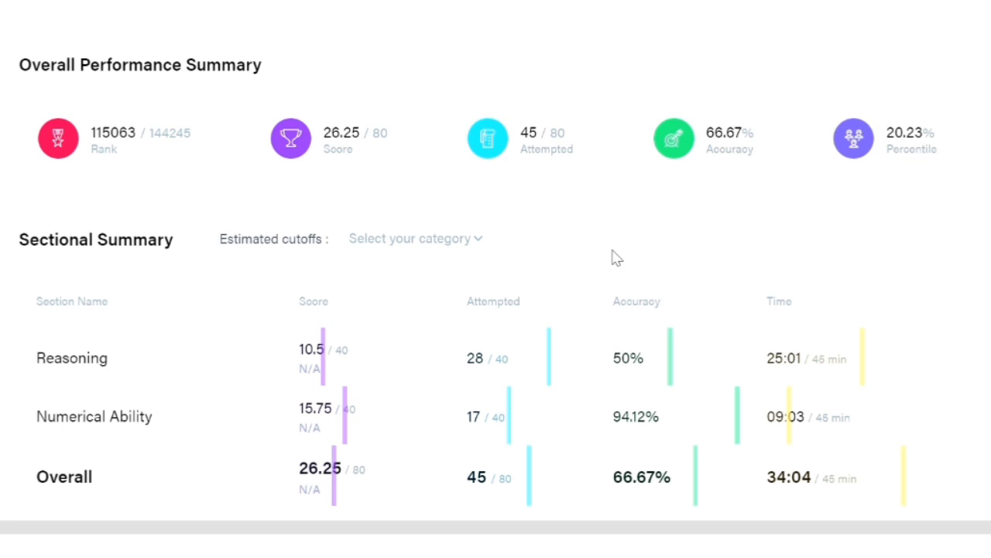
mouse_move(372, 374)
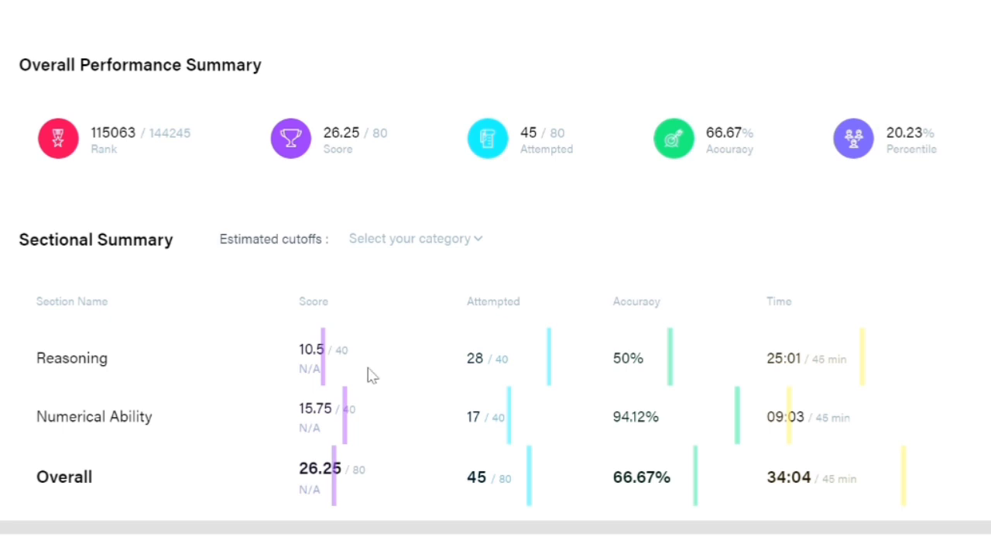
mouse_move(387, 372)
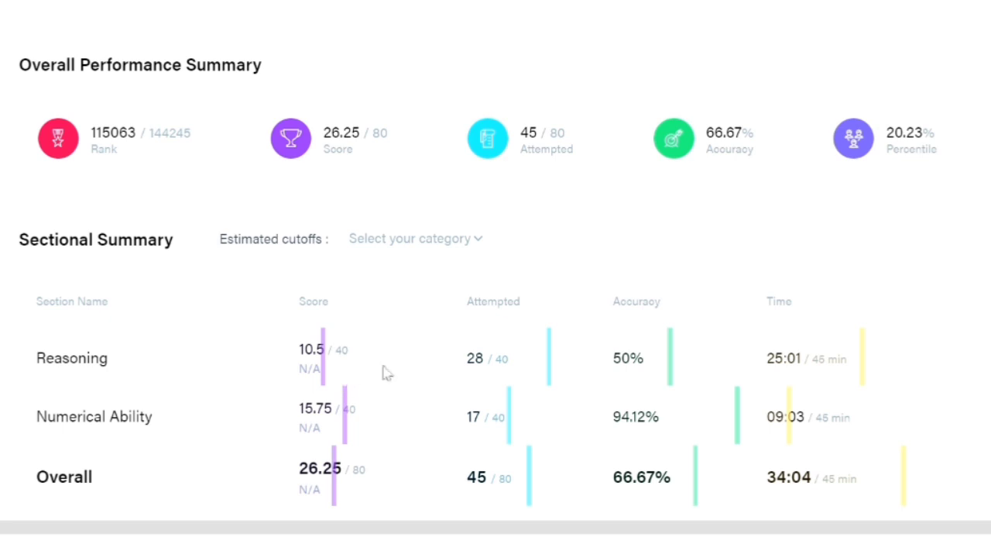
mouse_move(412, 382)
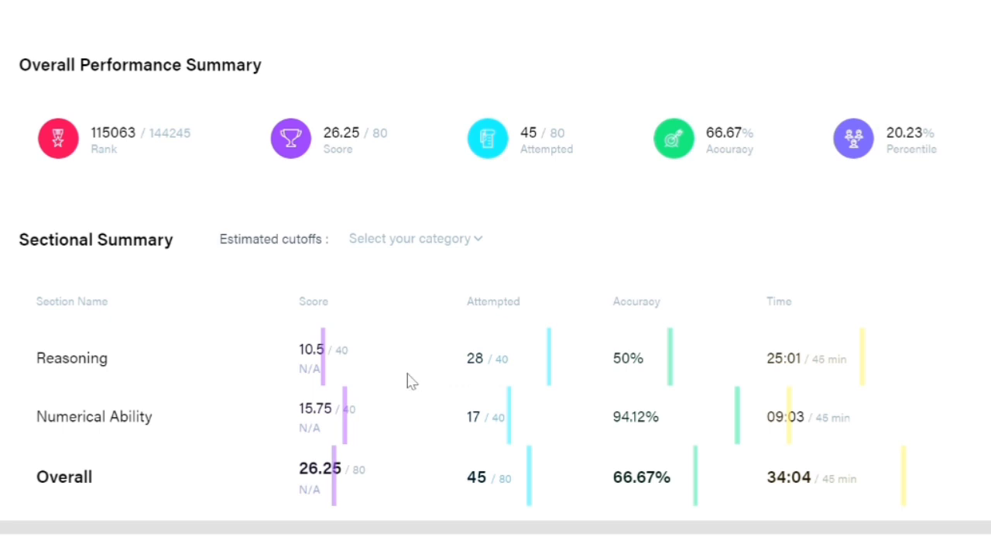
mouse_move(454, 365)
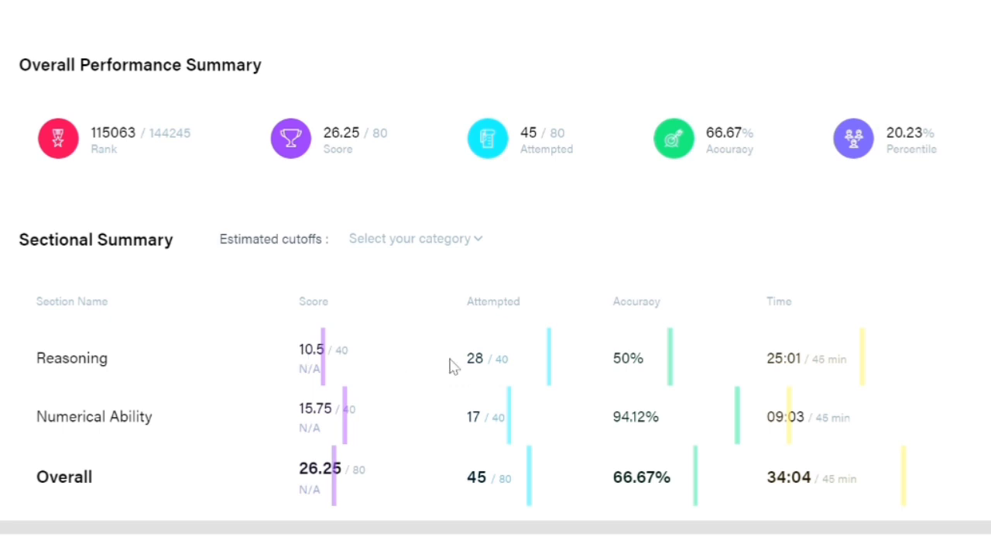
mouse_move(598, 384)
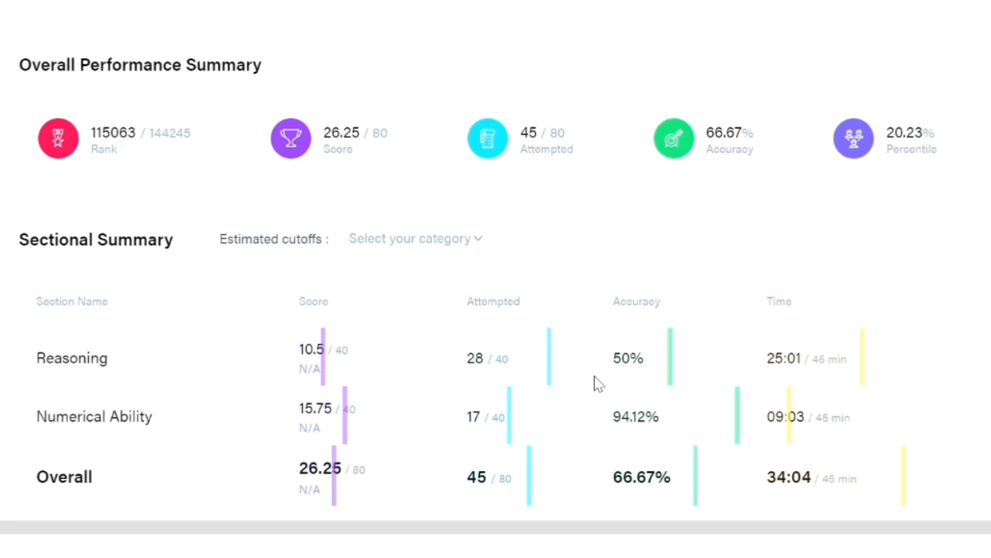
mouse_move(242, 425)
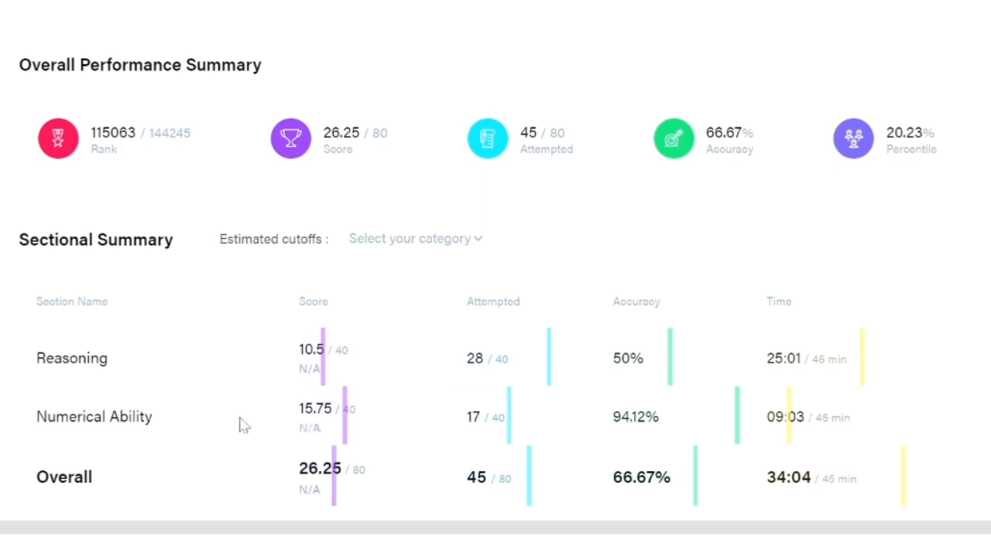
mouse_move(497, 420)
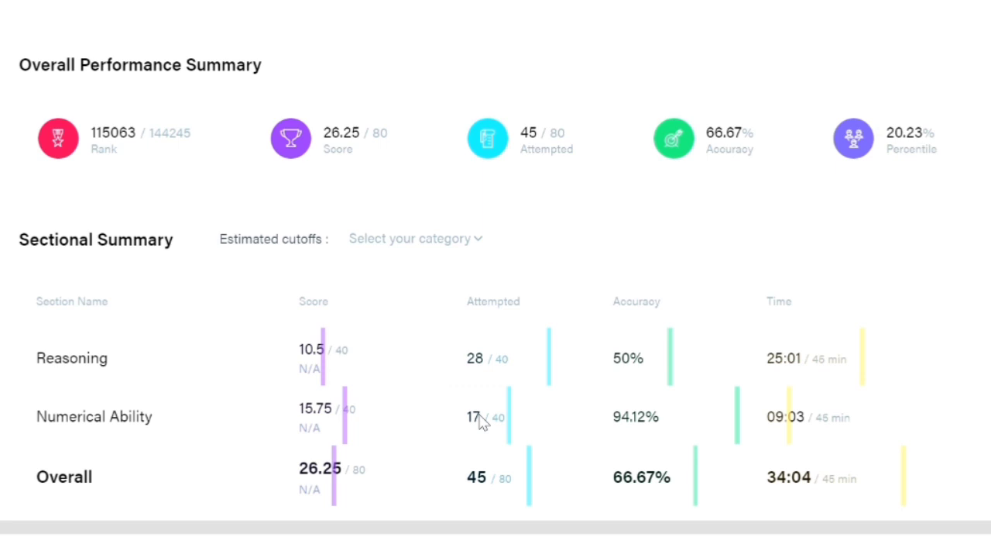
mouse_move(681, 418)
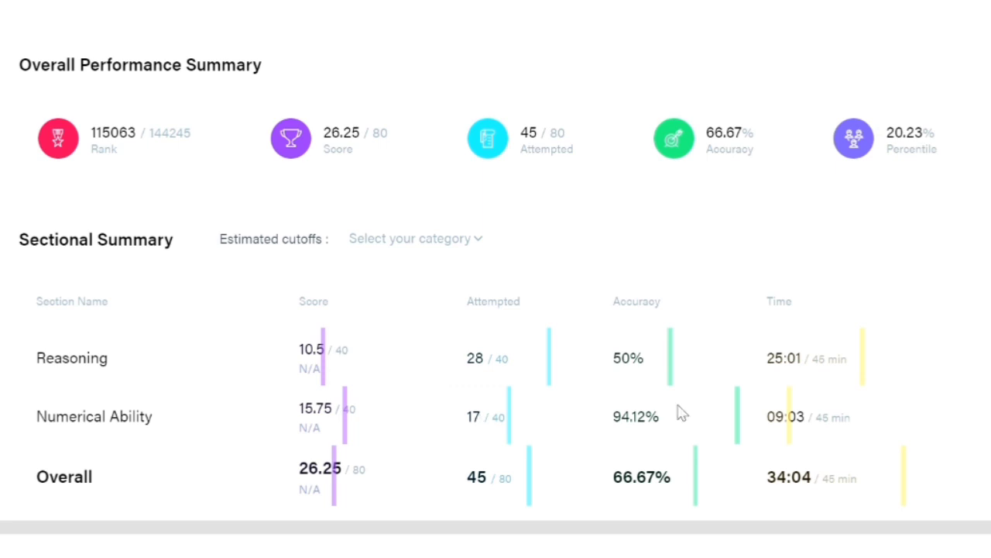
mouse_move(578, 220)
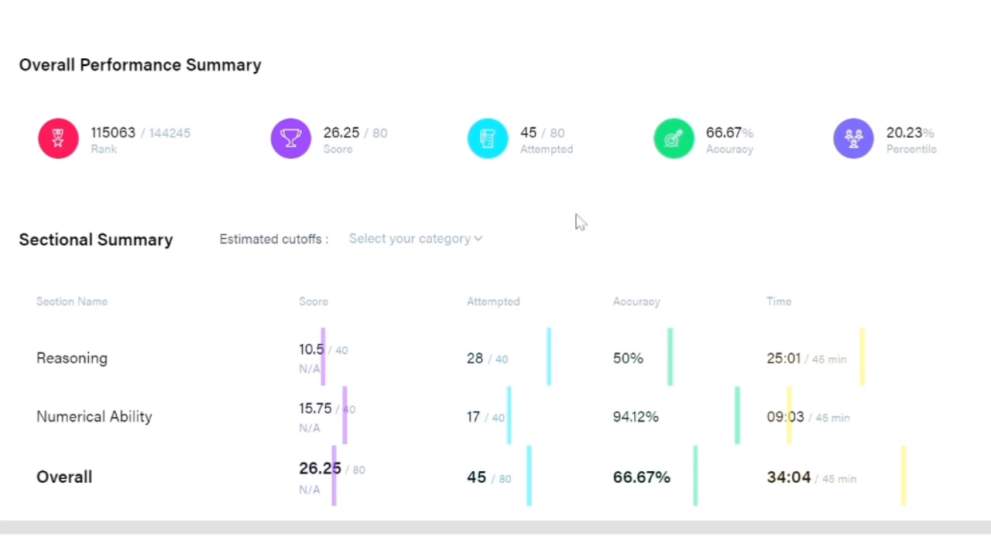
mouse_move(363, 226)
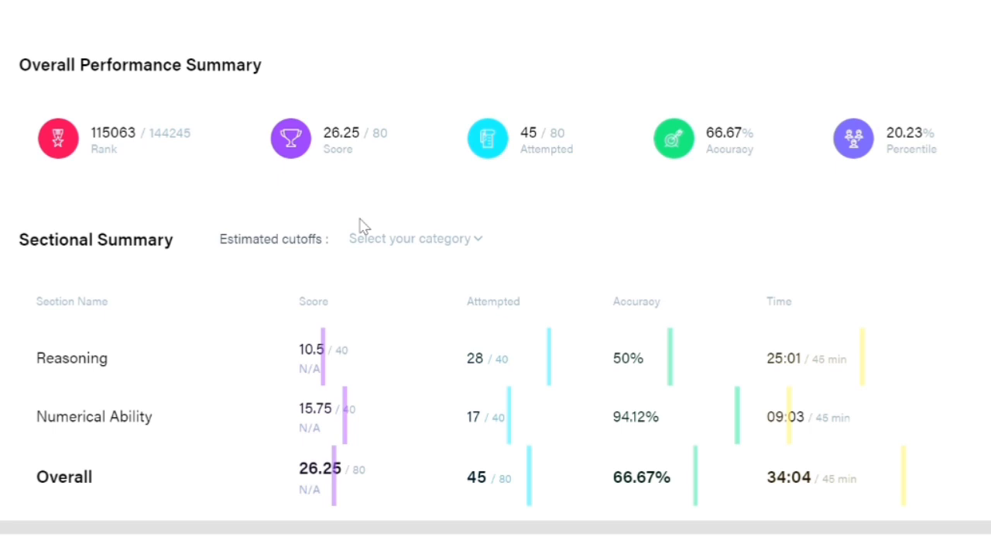
mouse_move(350, 161)
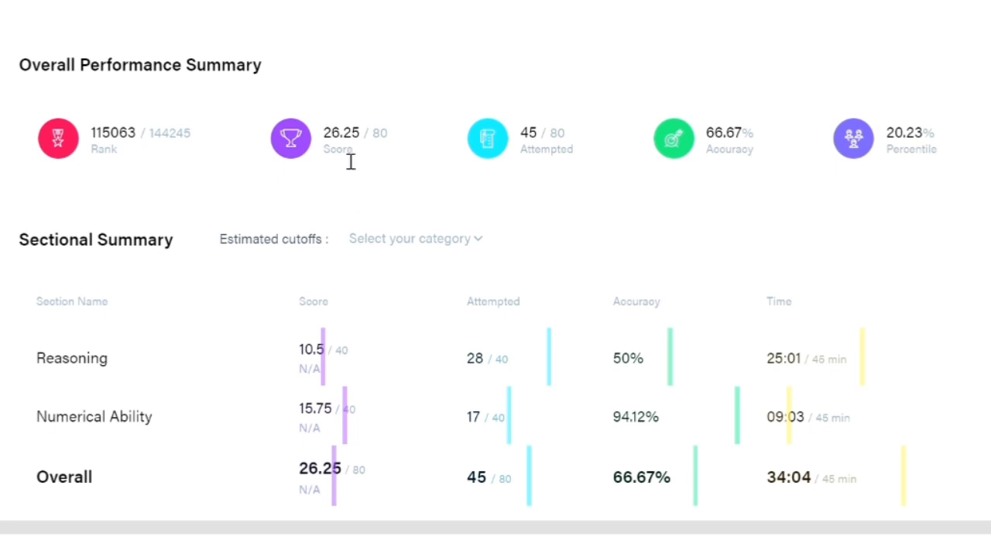
mouse_move(370, 158)
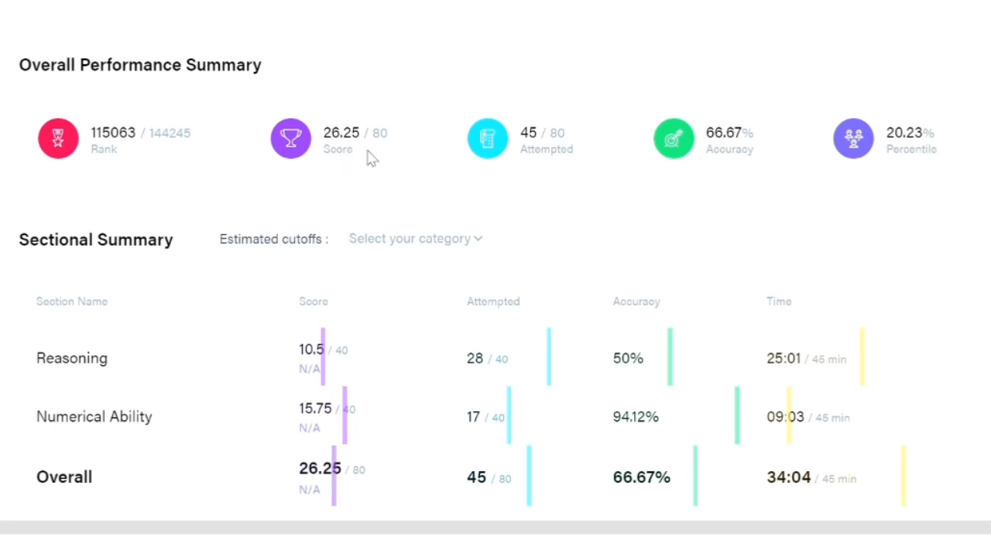
mouse_move(288, 189)
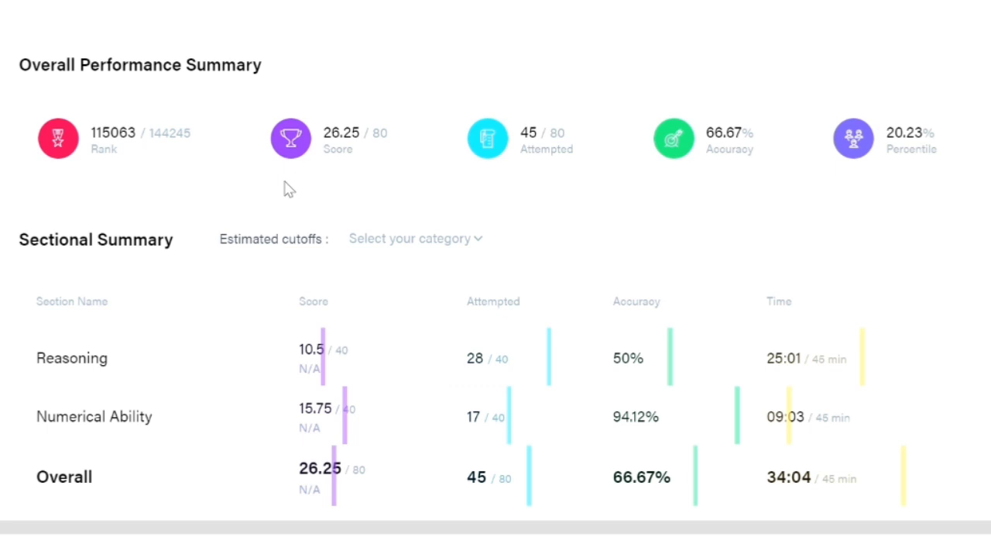
mouse_move(320, 195)
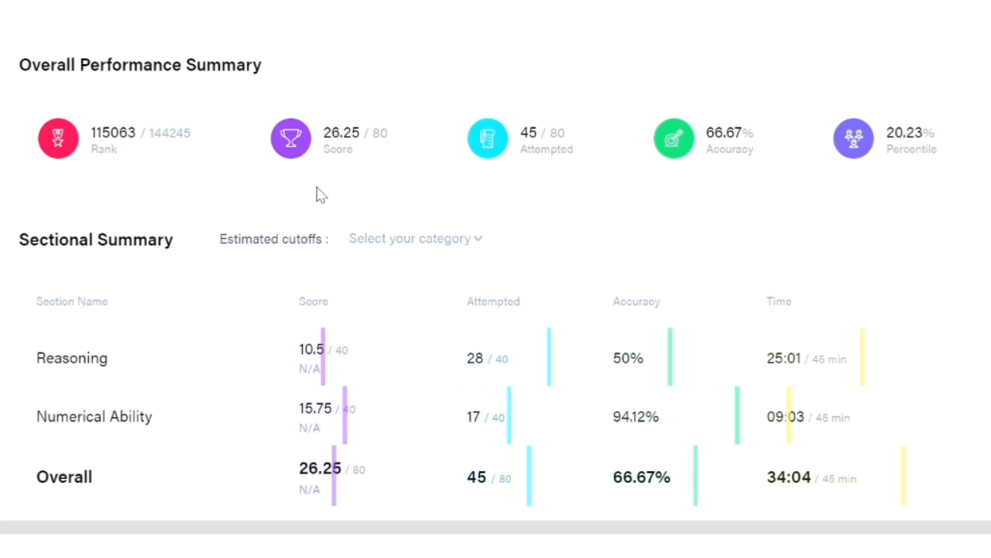
mouse_move(338, 167)
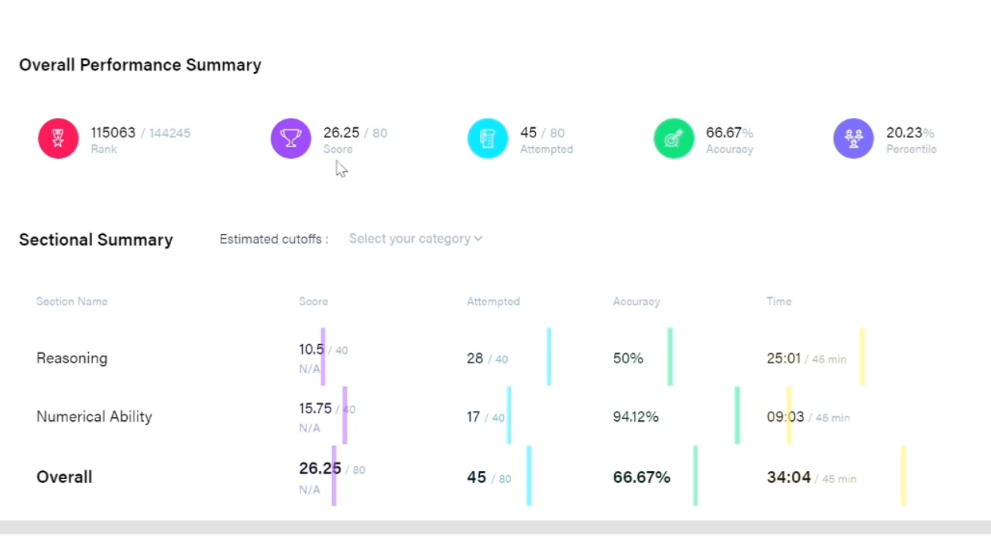
mouse_move(387, 192)
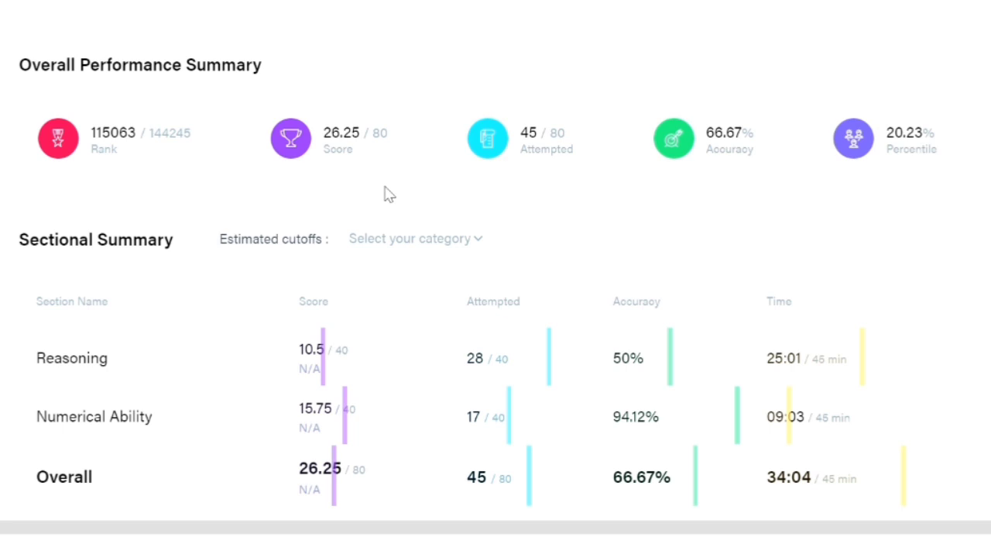
mouse_move(350, 192)
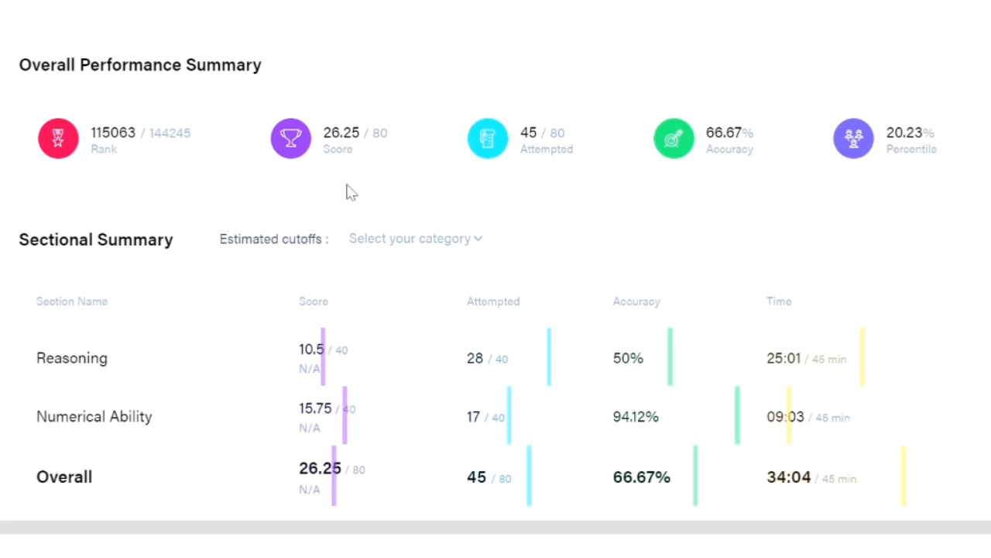
mouse_move(378, 198)
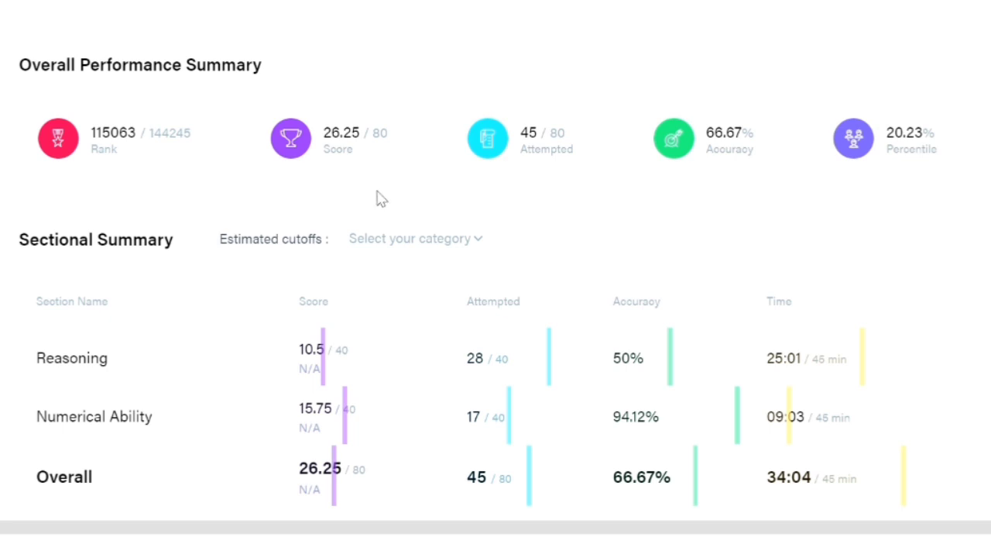
mouse_move(784, 176)
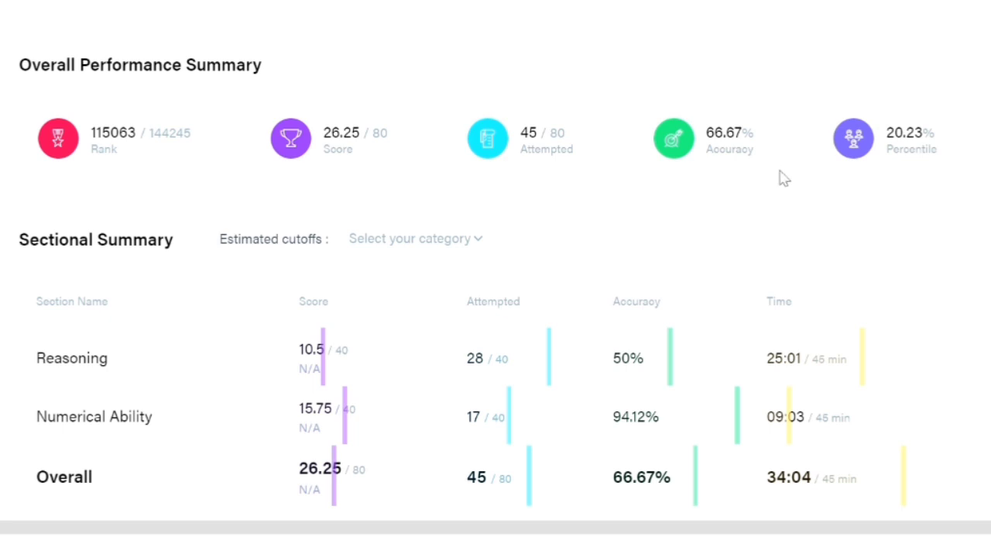
mouse_move(932, 242)
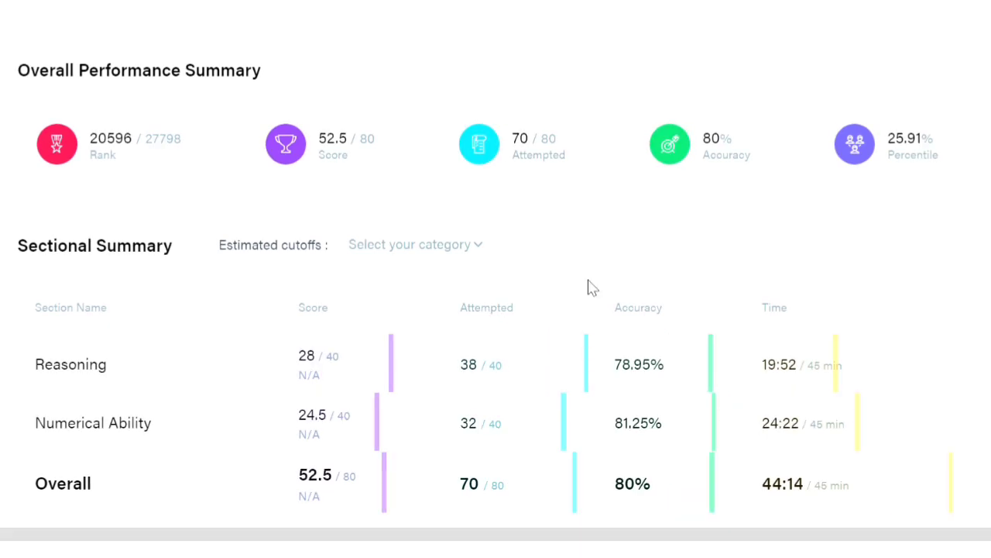
mouse_move(304, 209)
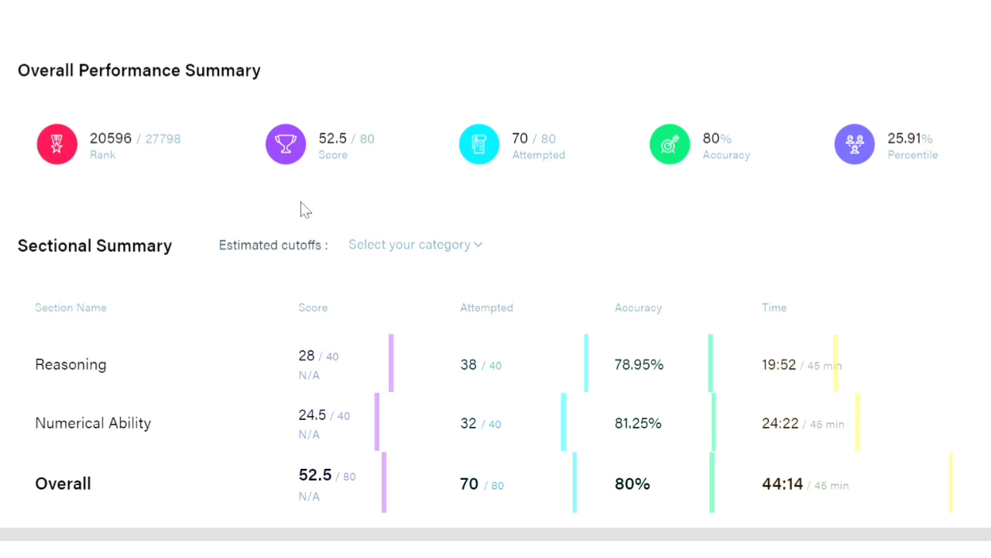
mouse_move(696, 188)
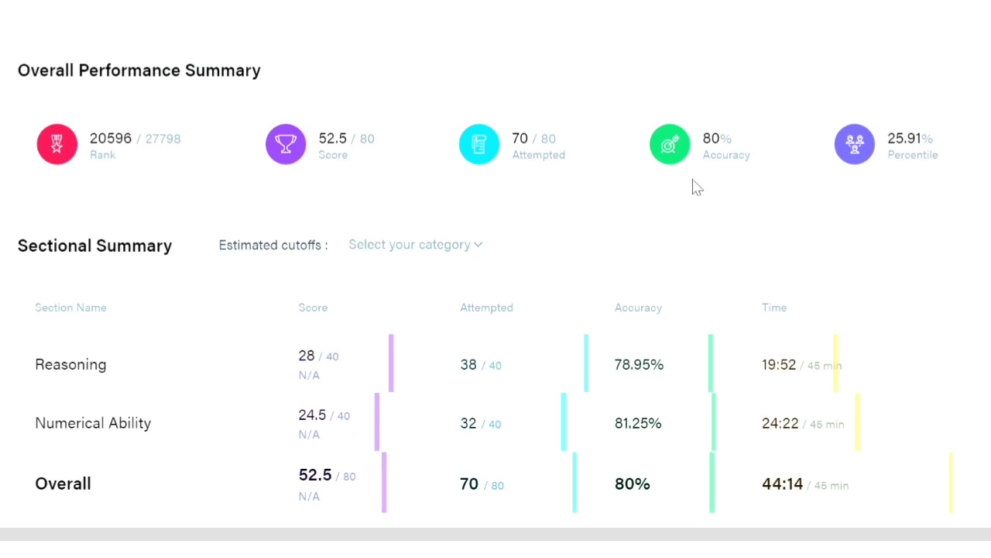
mouse_move(700, 183)
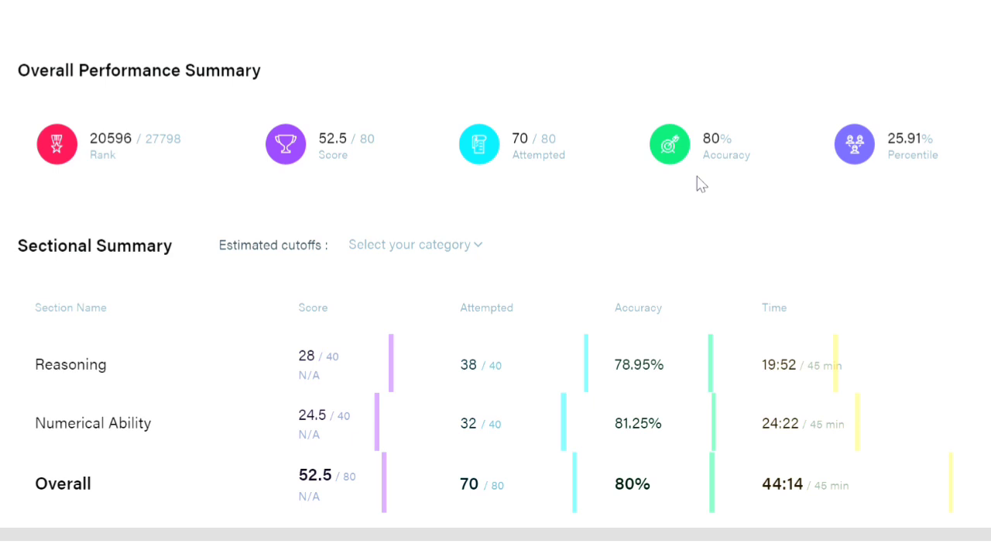
mouse_move(586, 192)
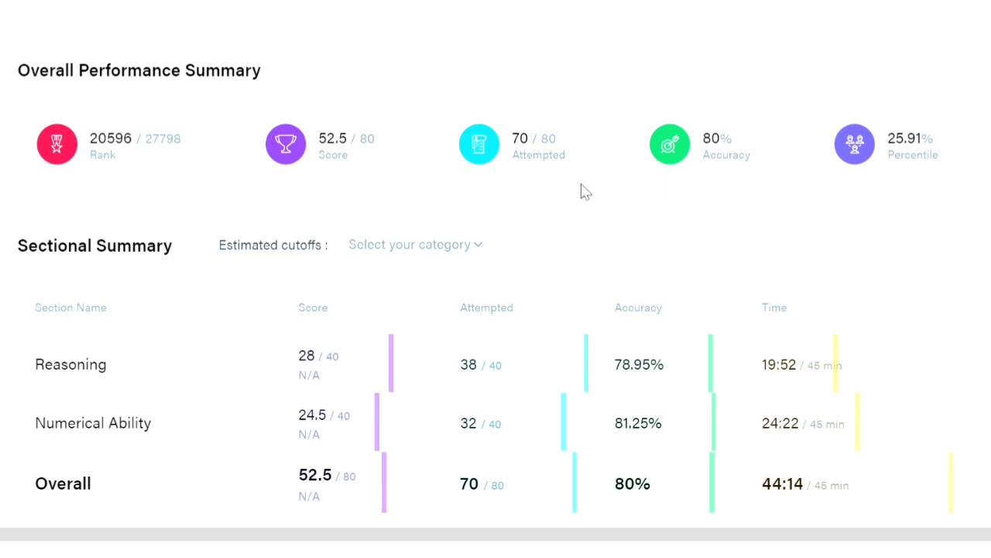
mouse_move(505, 164)
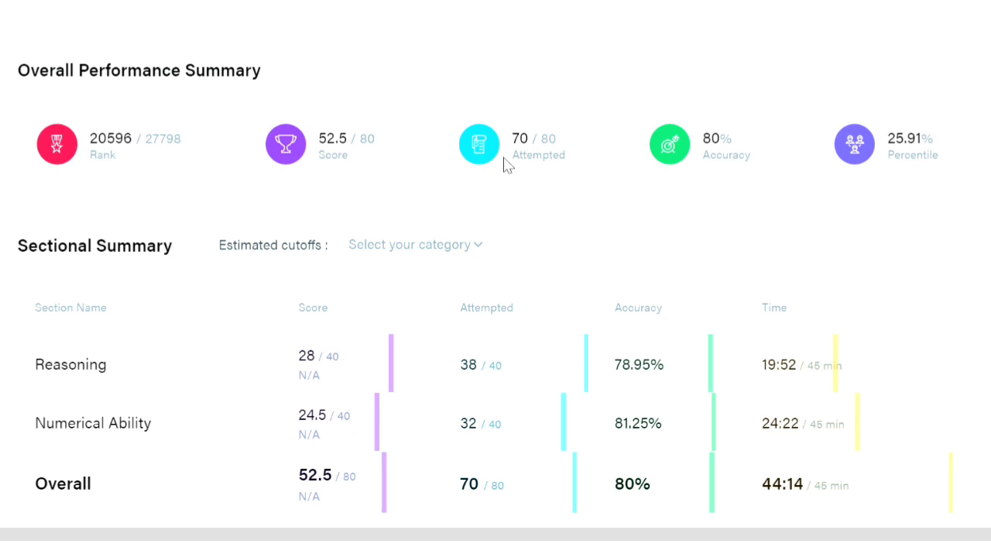
mouse_move(715, 195)
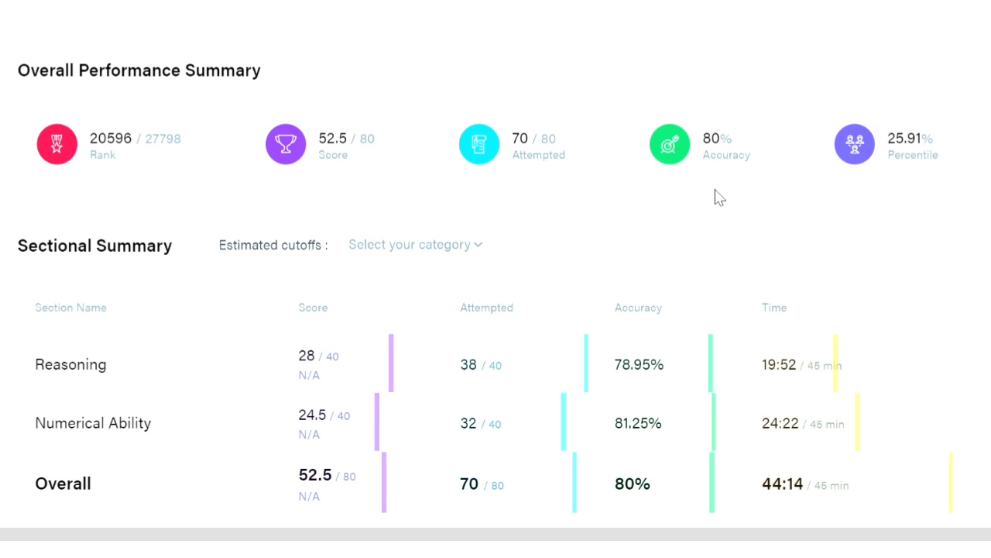
mouse_move(561, 236)
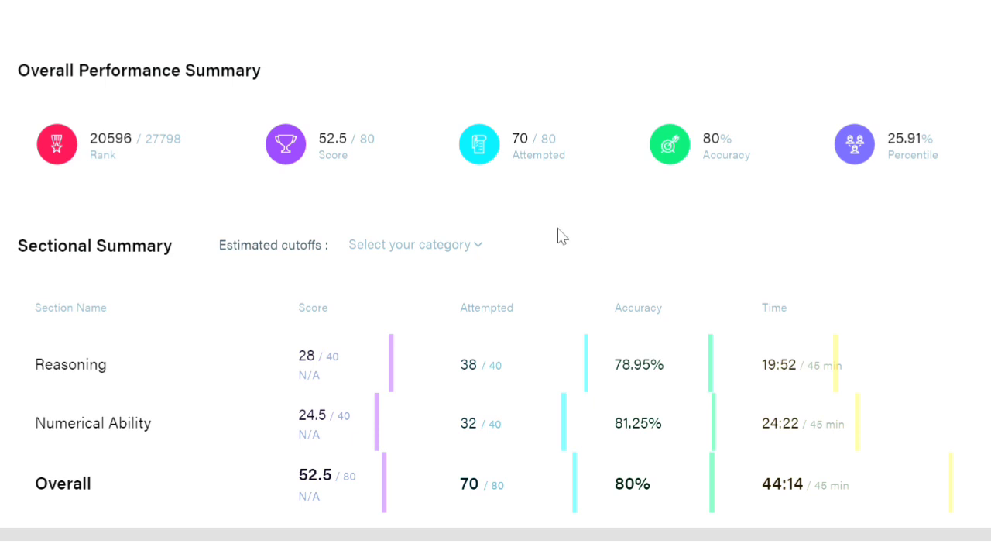
mouse_move(328, 182)
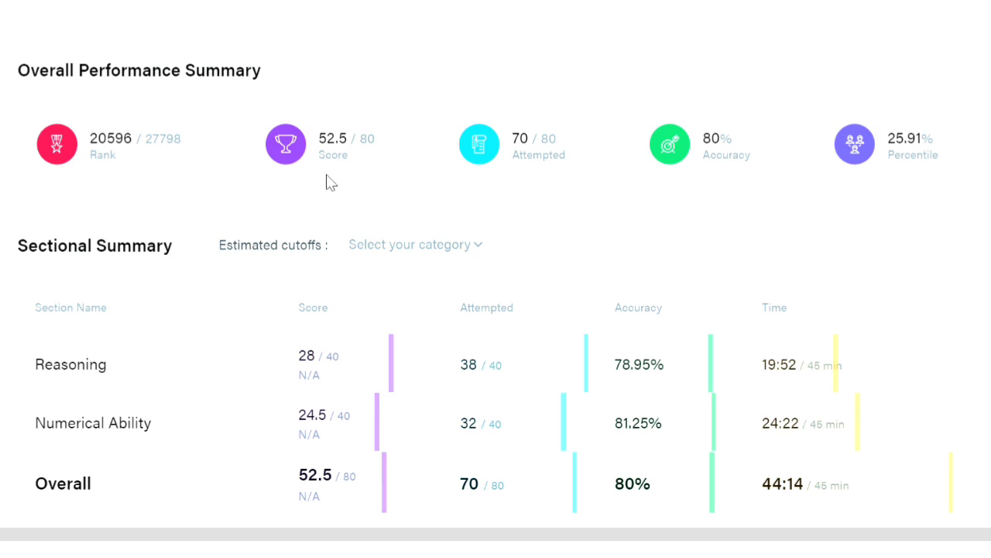
mouse_move(533, 244)
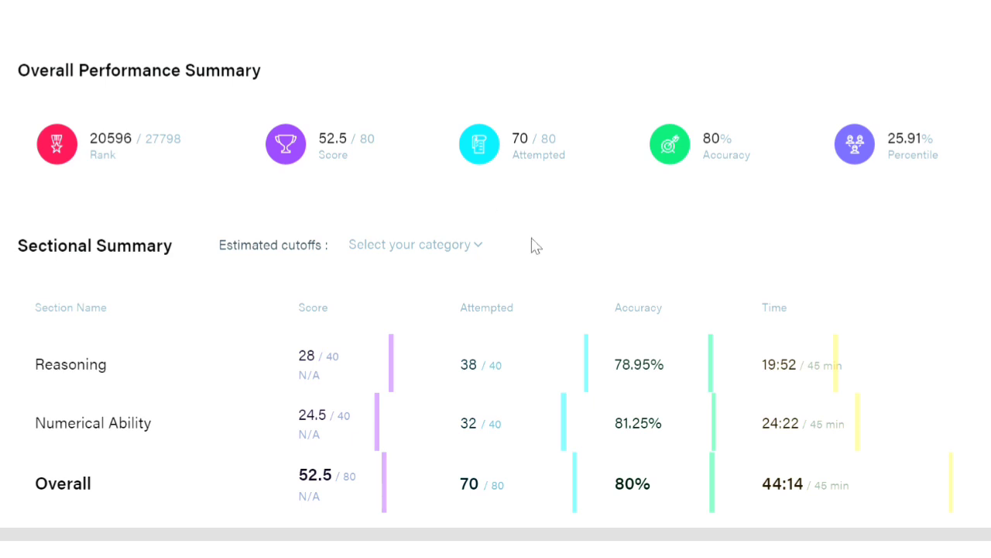
scroll("down", 3)
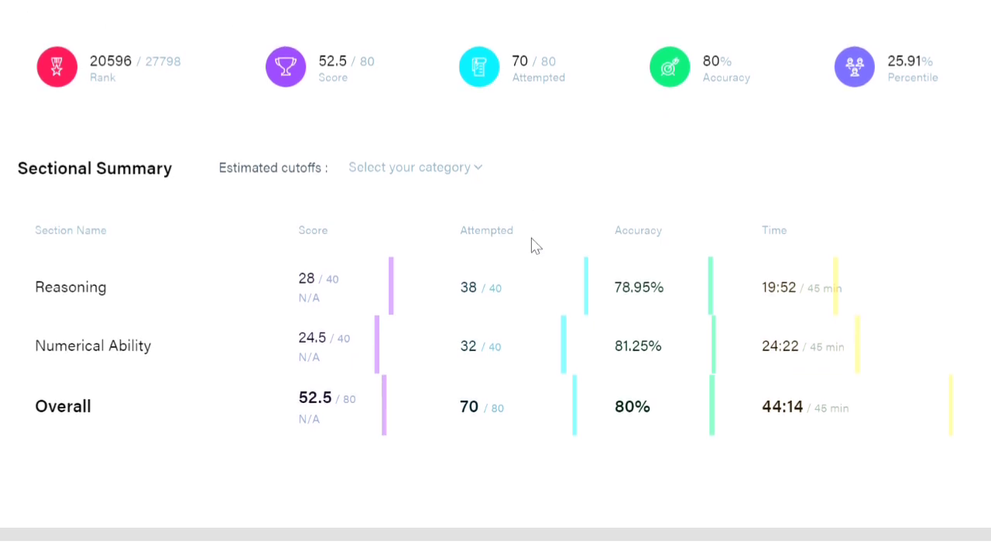
mouse_move(524, 256)
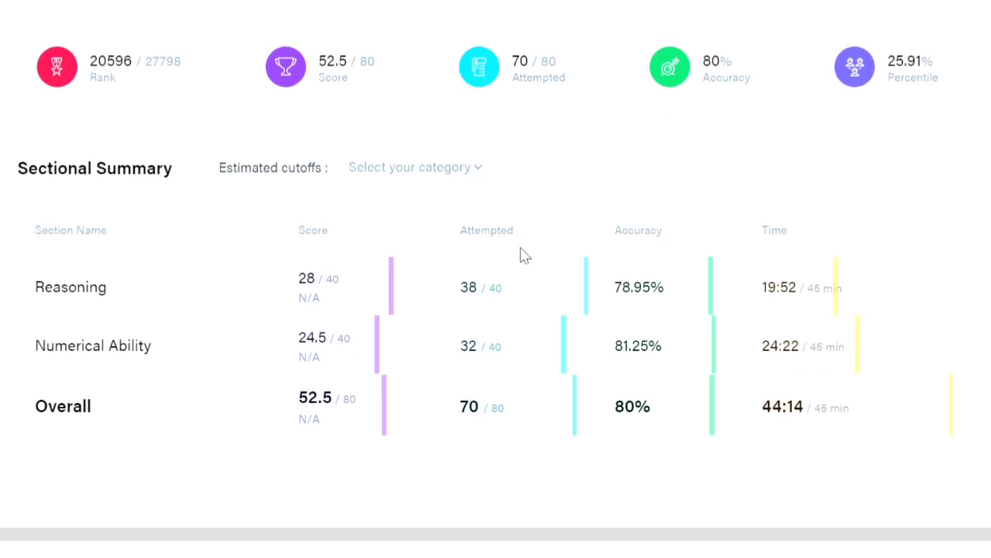
mouse_move(537, 304)
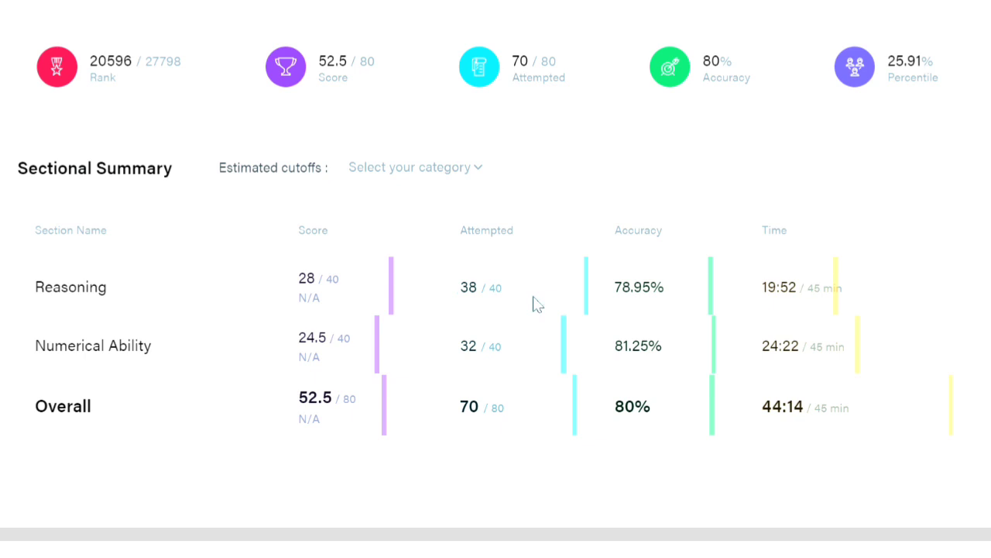
mouse_move(449, 304)
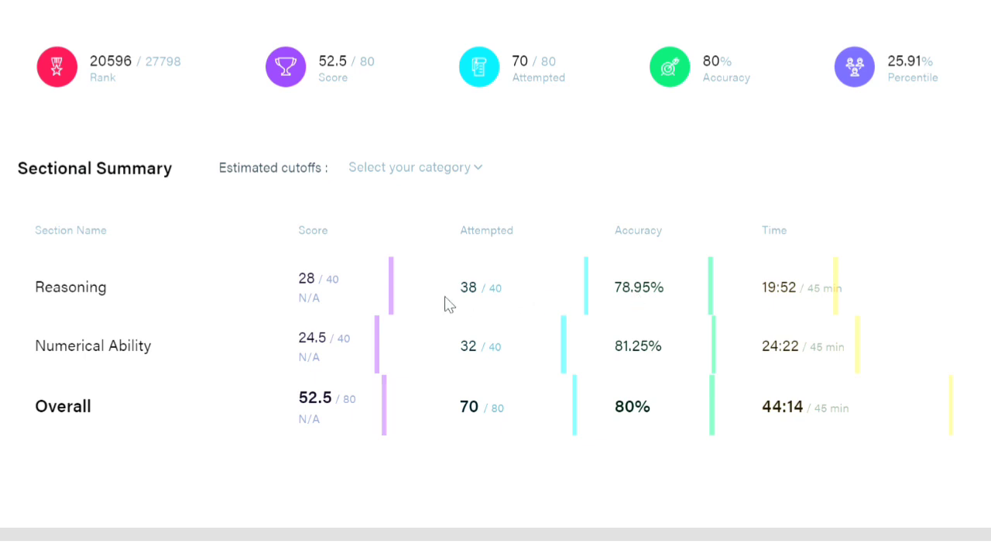
mouse_move(471, 292)
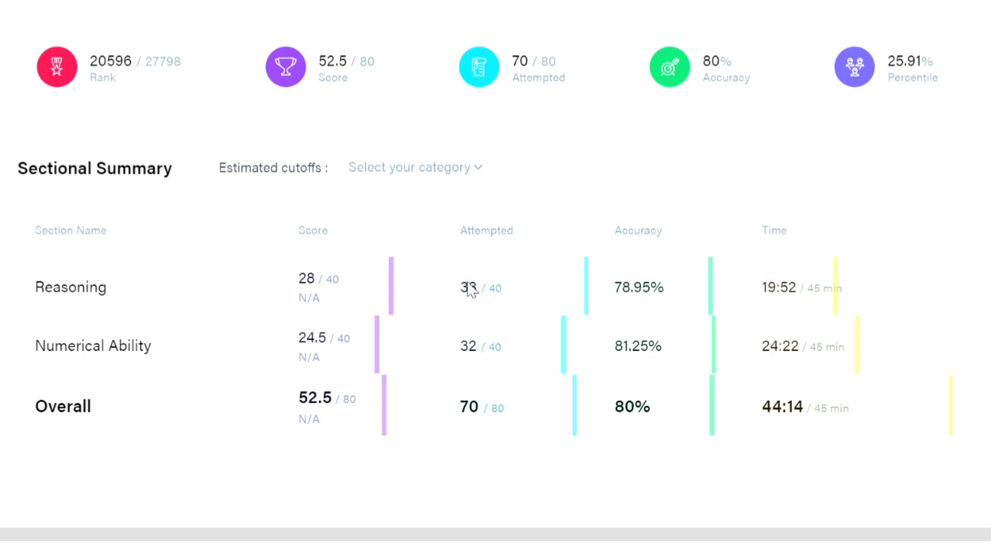
mouse_move(446, 297)
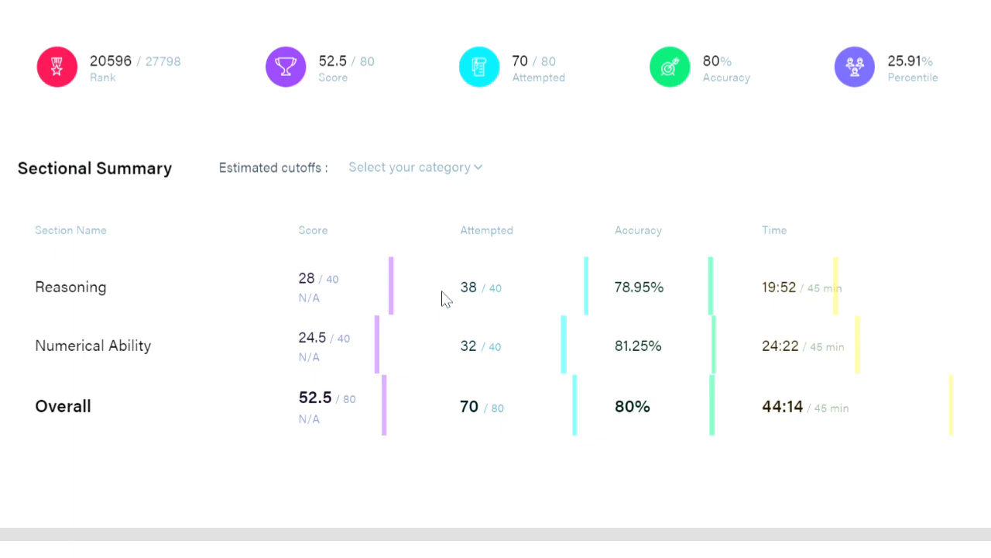
mouse_move(412, 293)
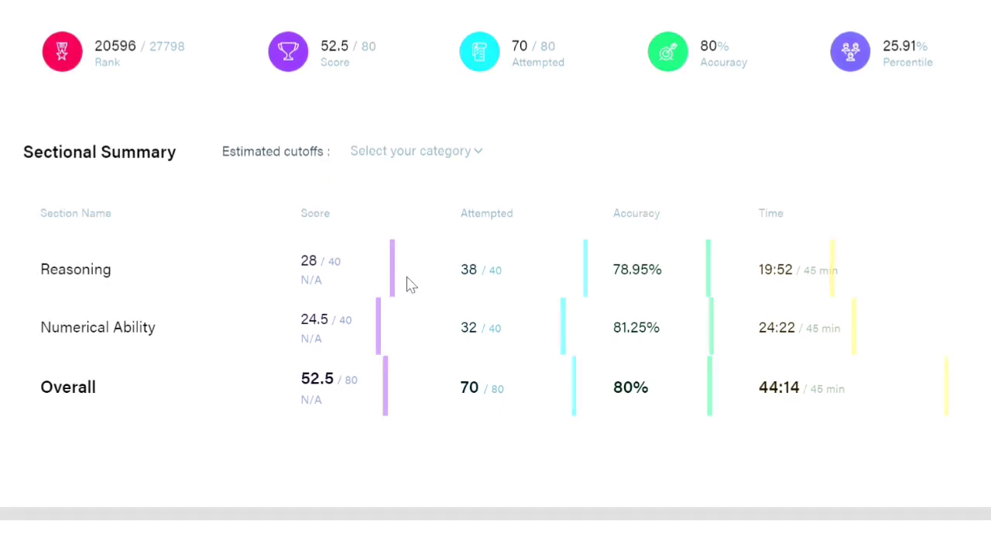
mouse_move(437, 263)
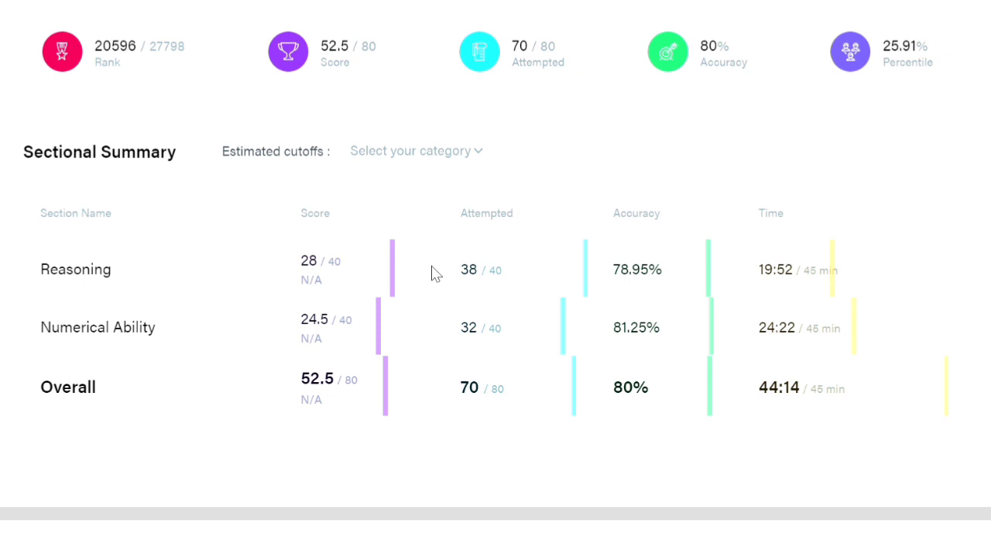
mouse_move(446, 279)
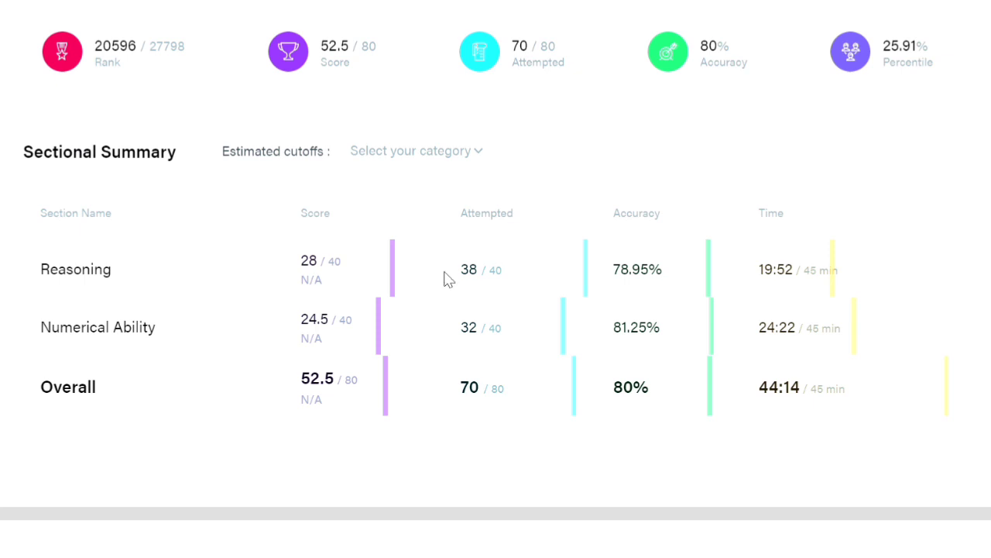
mouse_move(462, 279)
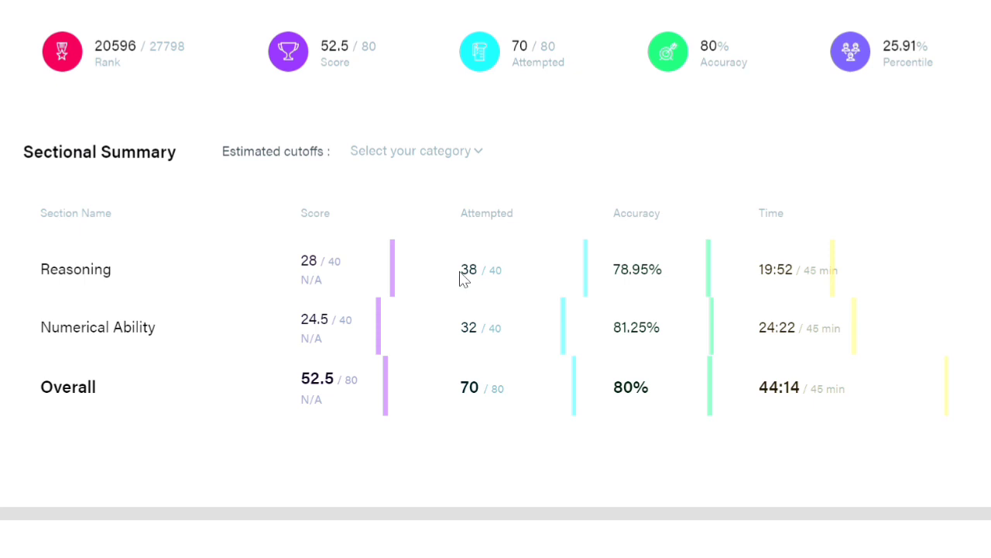
mouse_move(436, 273)
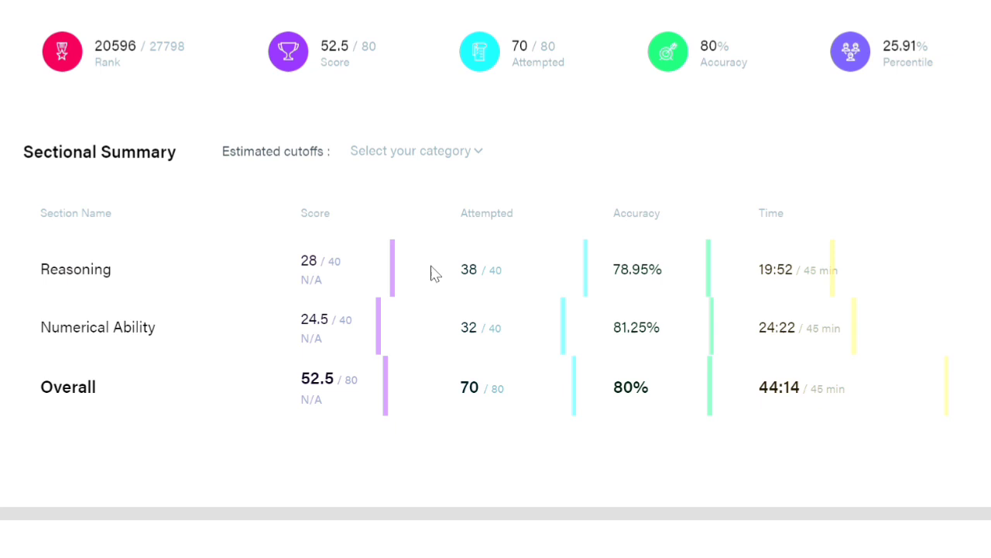
mouse_move(450, 278)
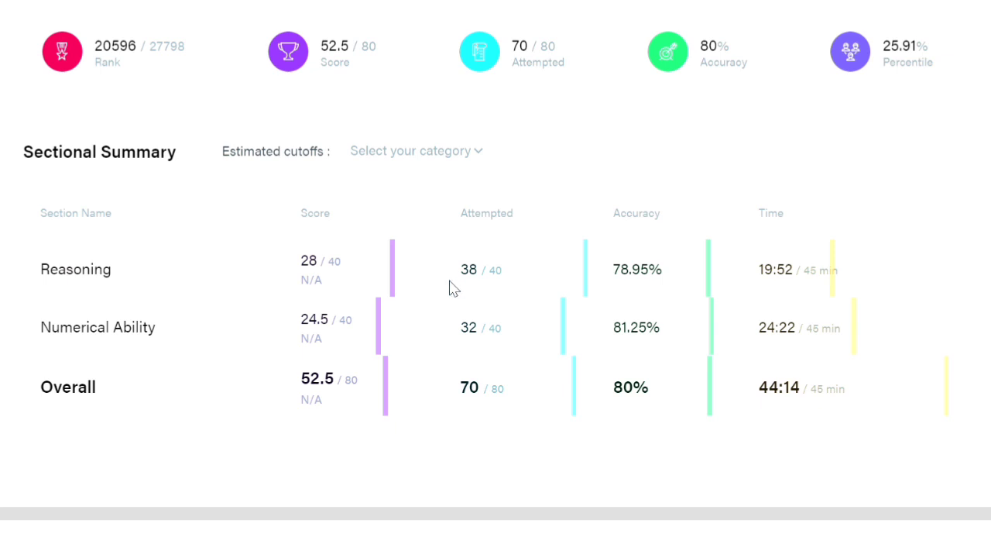
mouse_move(441, 288)
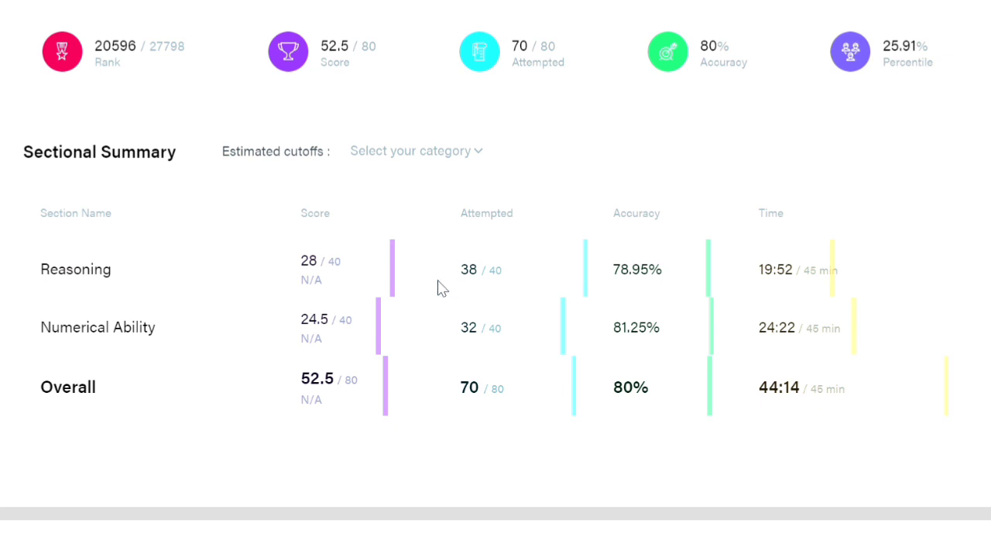
mouse_move(427, 282)
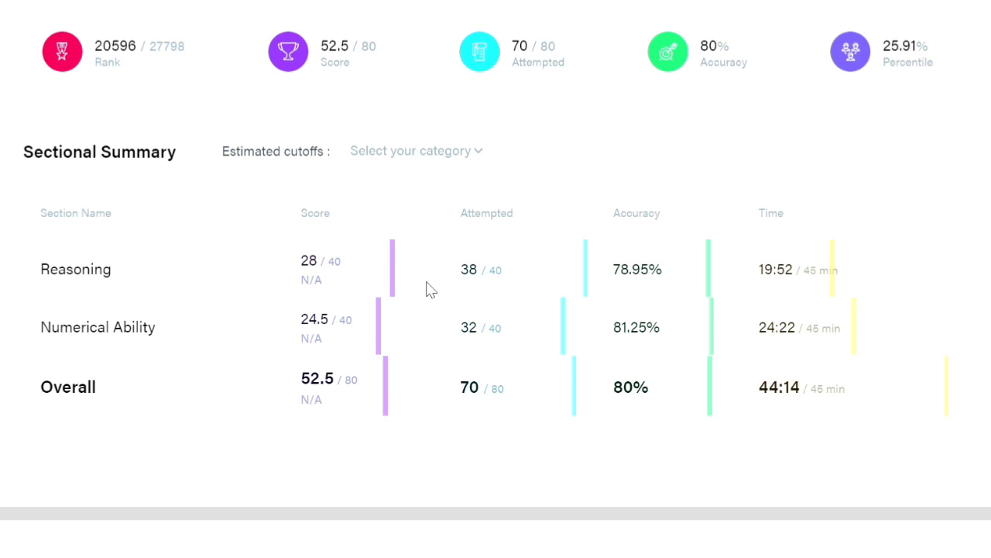
mouse_move(455, 287)
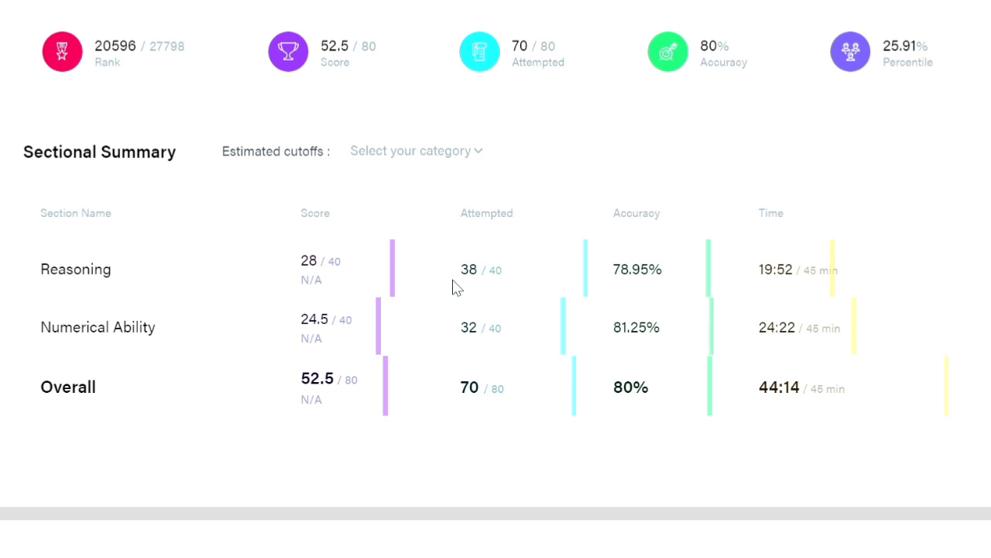
mouse_move(438, 348)
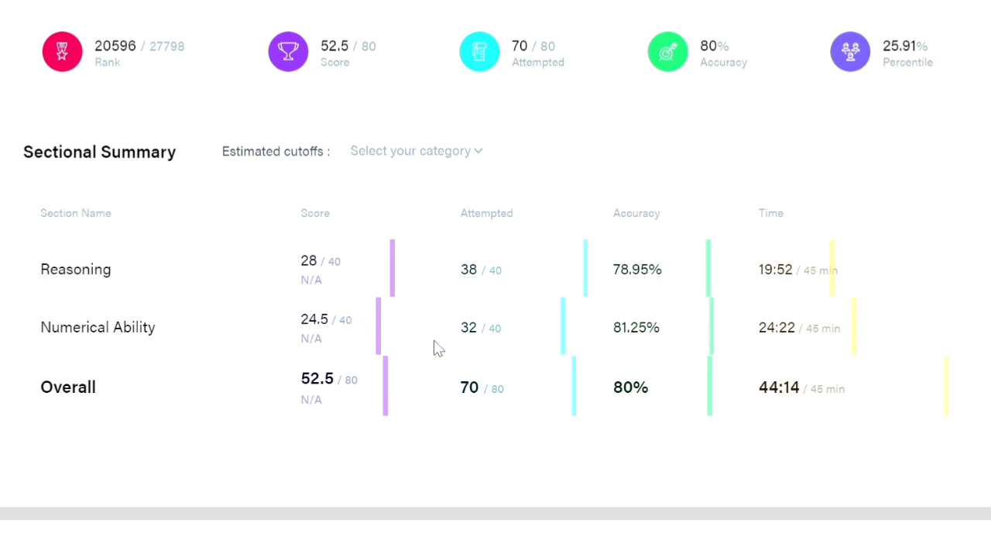
mouse_move(698, 319)
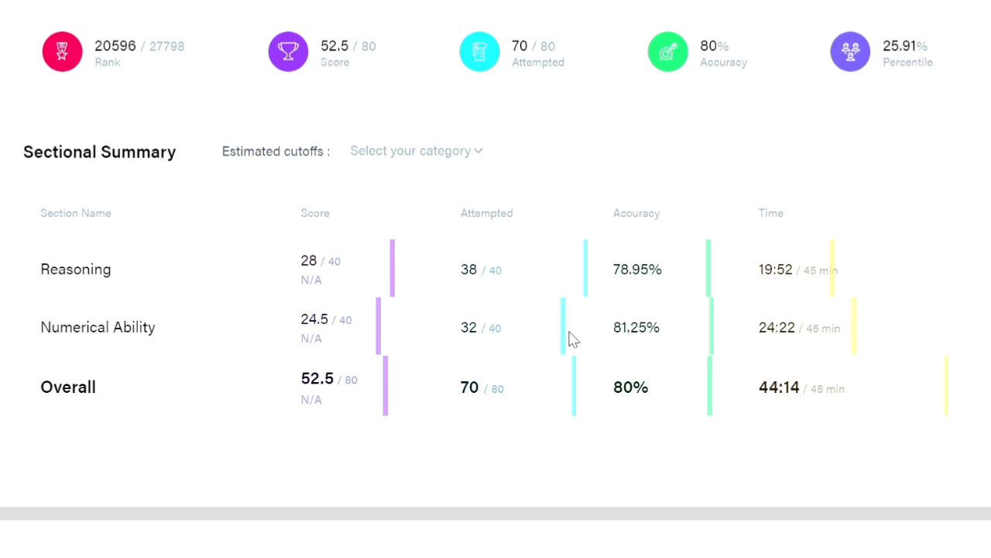
mouse_move(332, 338)
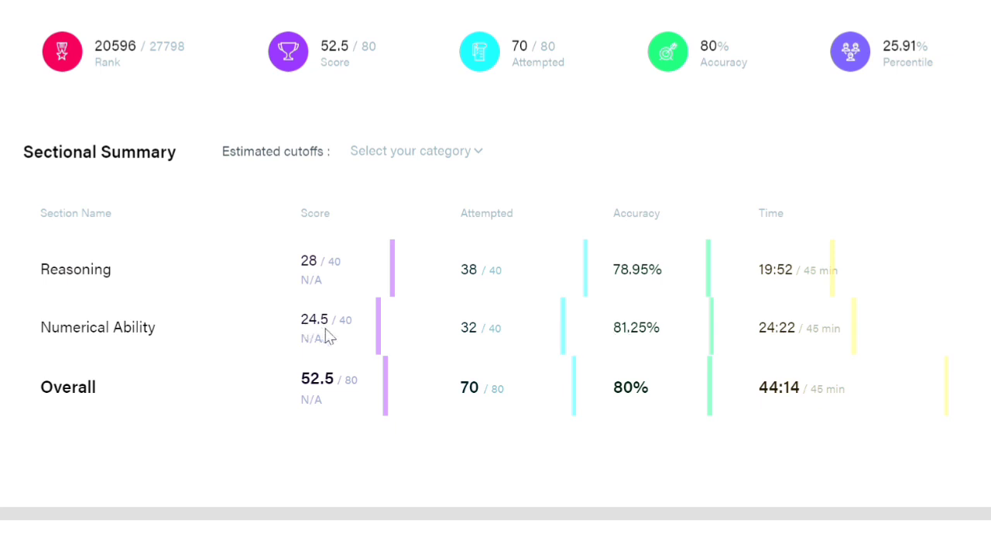
mouse_move(683, 341)
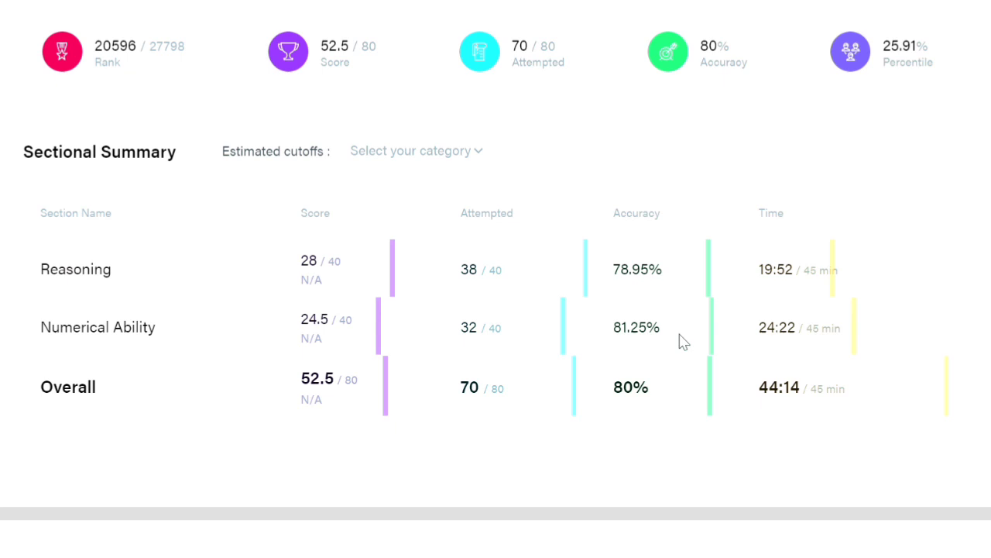
mouse_move(497, 354)
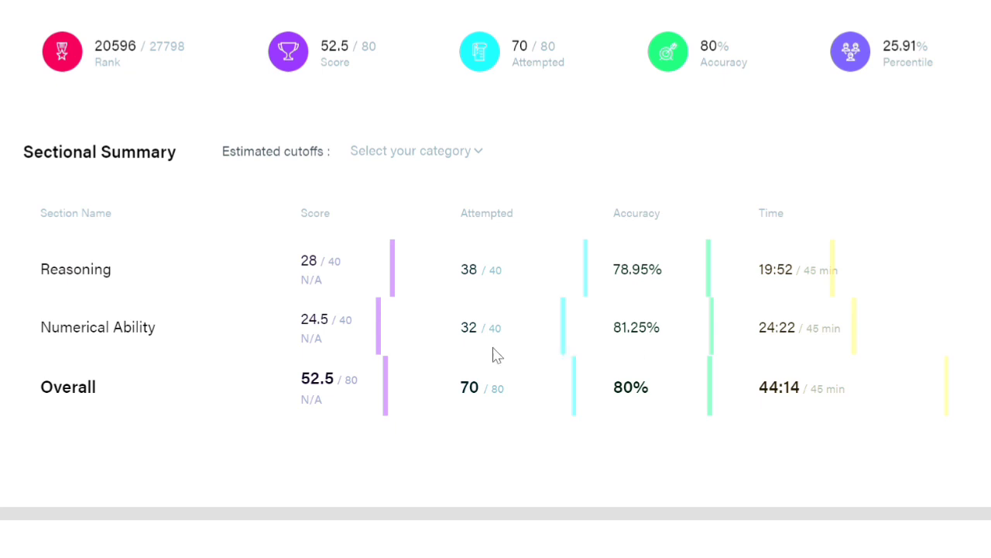
mouse_move(709, 278)
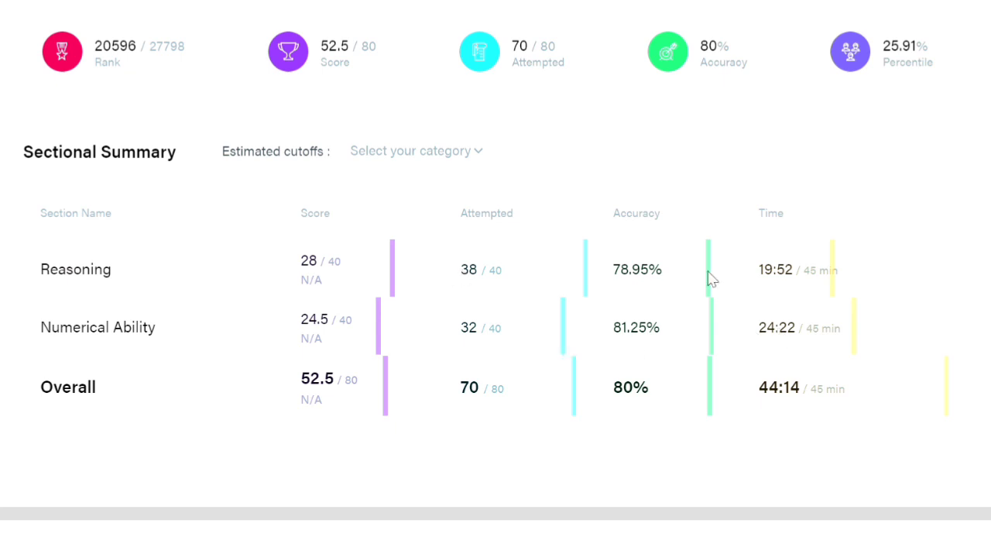
mouse_move(753, 298)
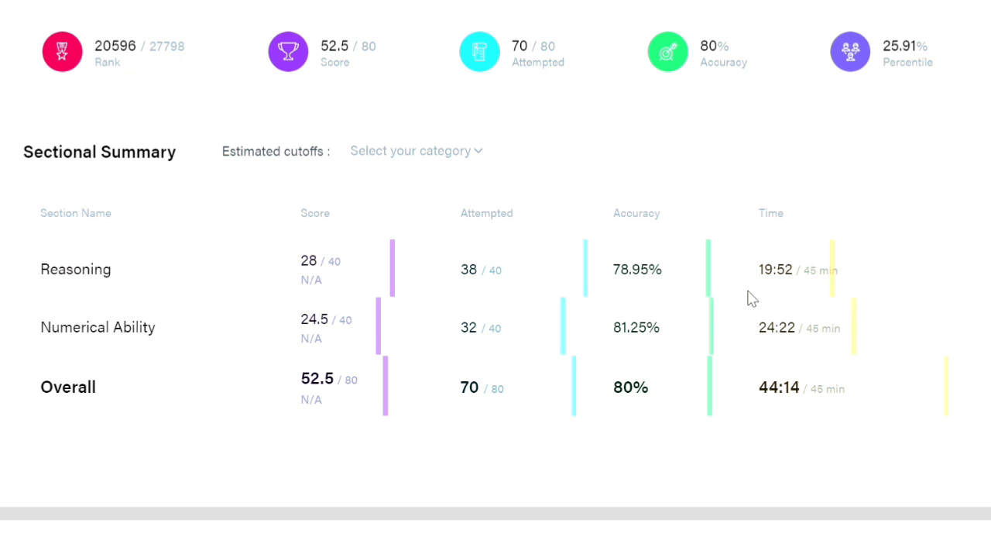
mouse_move(762, 303)
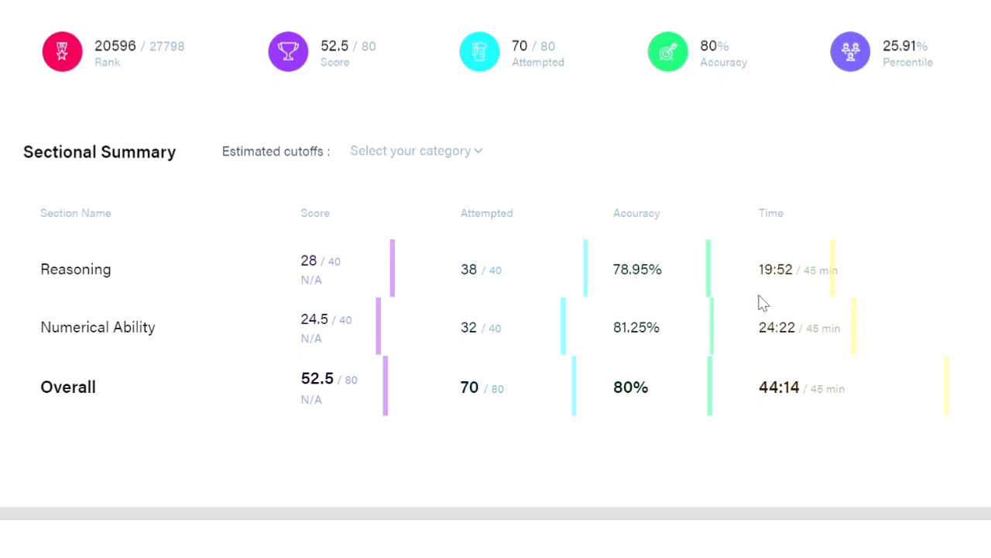
mouse_move(627, 245)
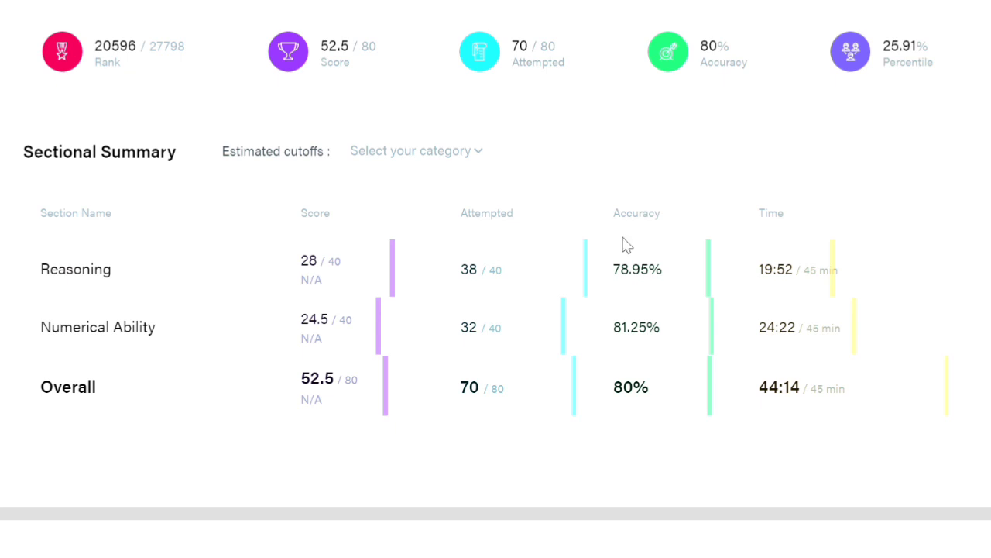
mouse_move(694, 279)
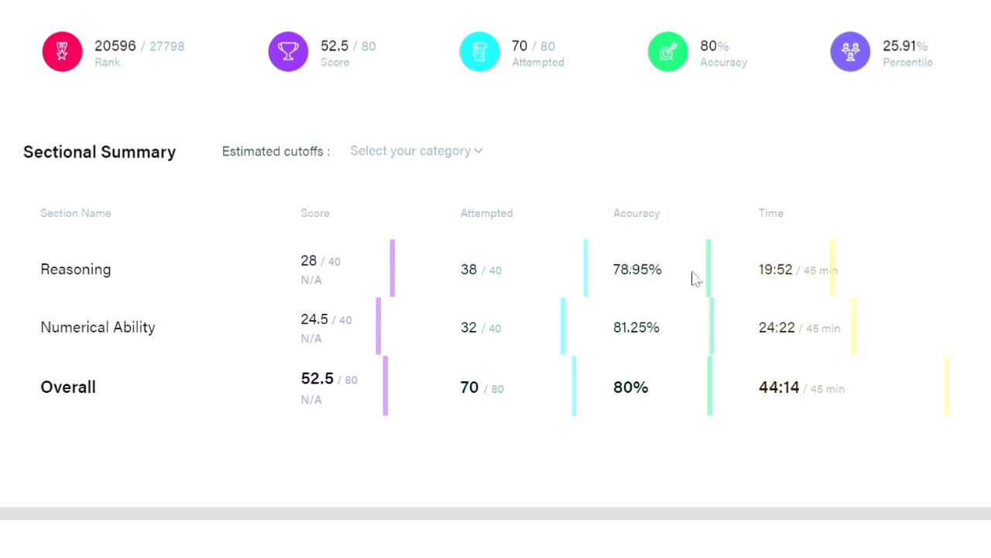
mouse_move(539, 273)
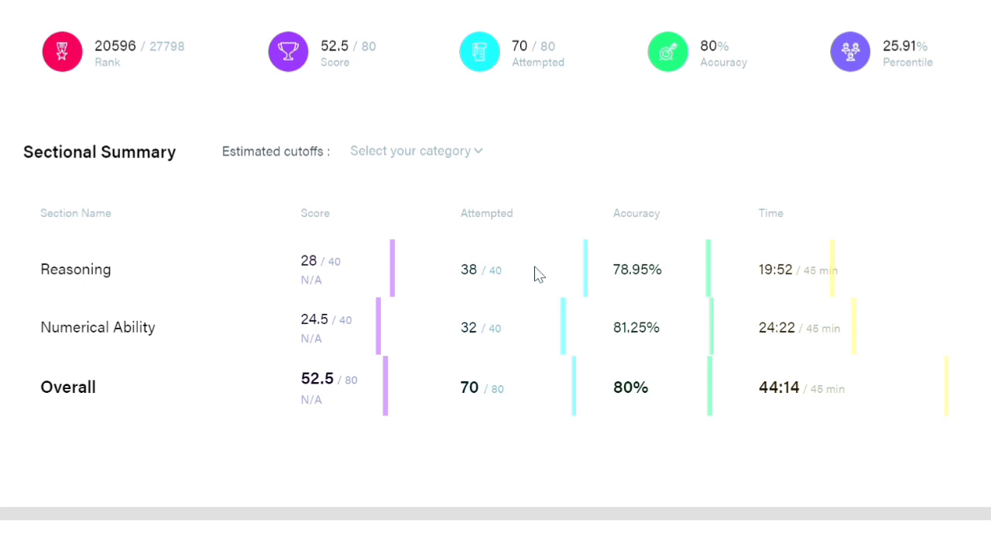
mouse_move(492, 282)
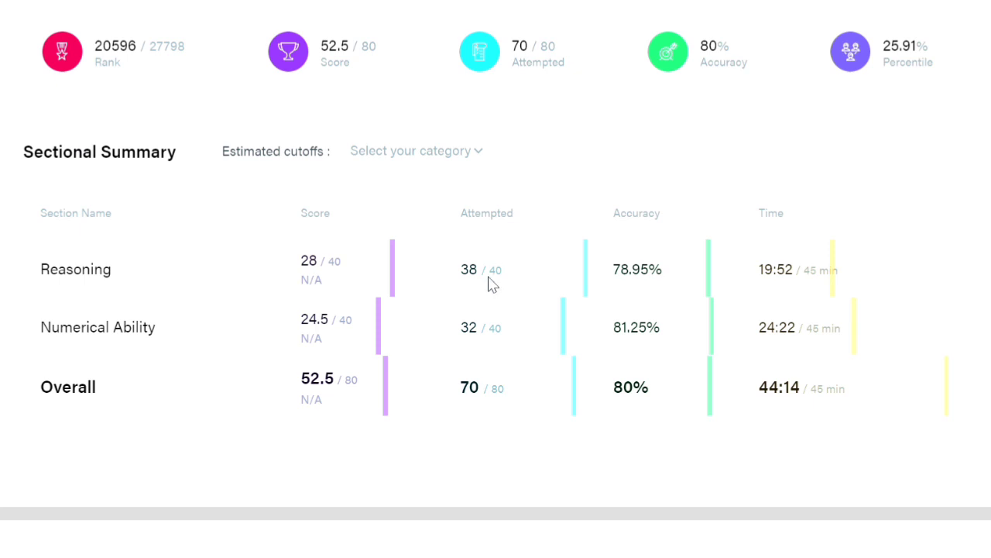
mouse_move(452, 303)
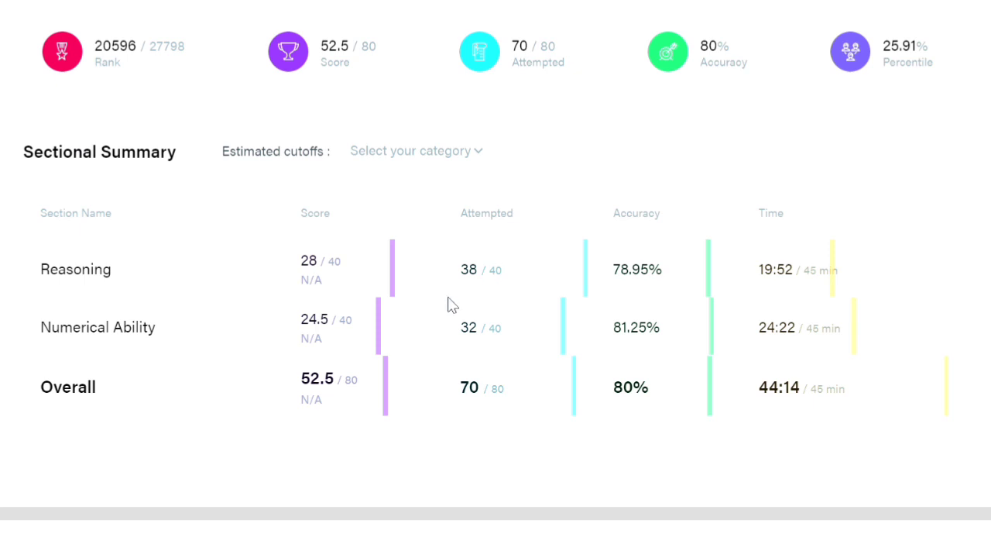
mouse_move(491, 287)
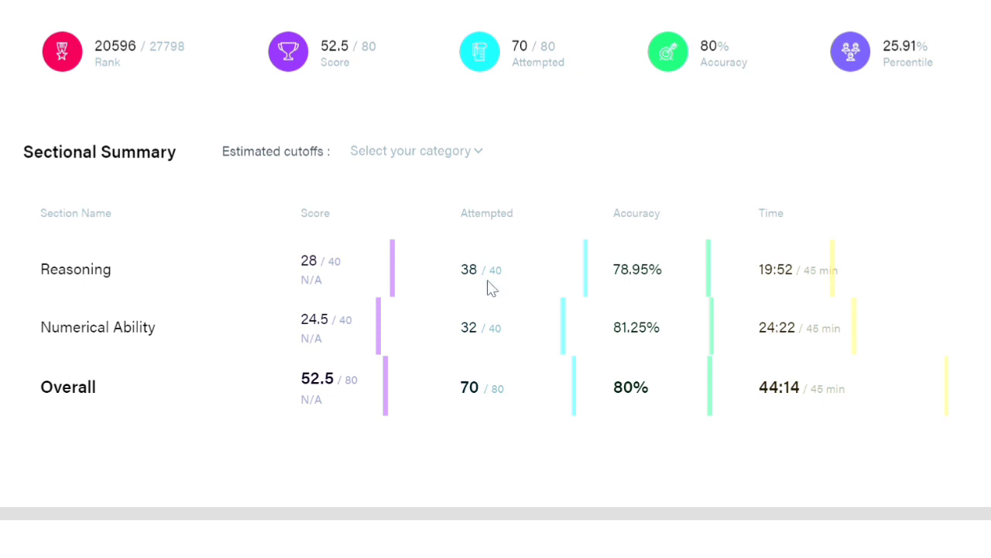
mouse_move(614, 279)
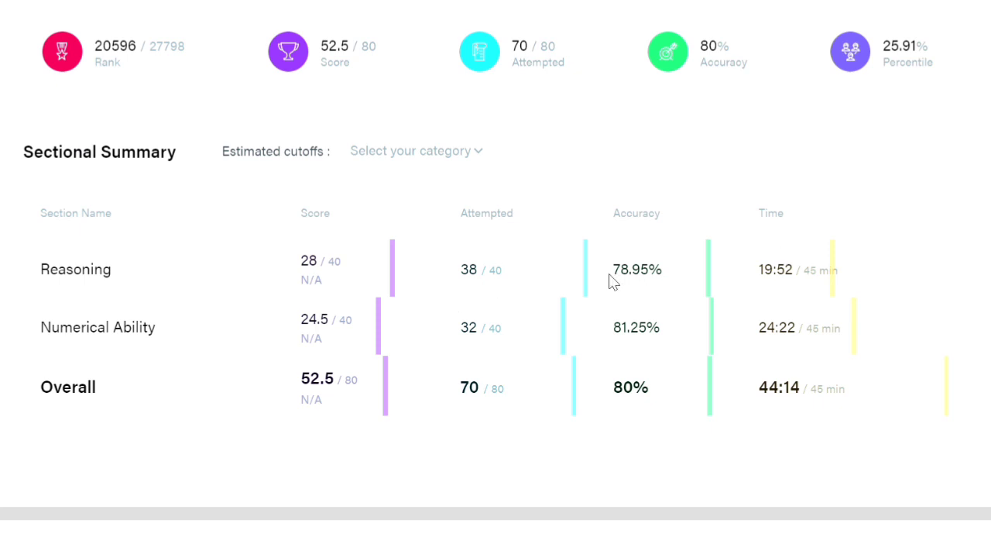
mouse_move(483, 302)
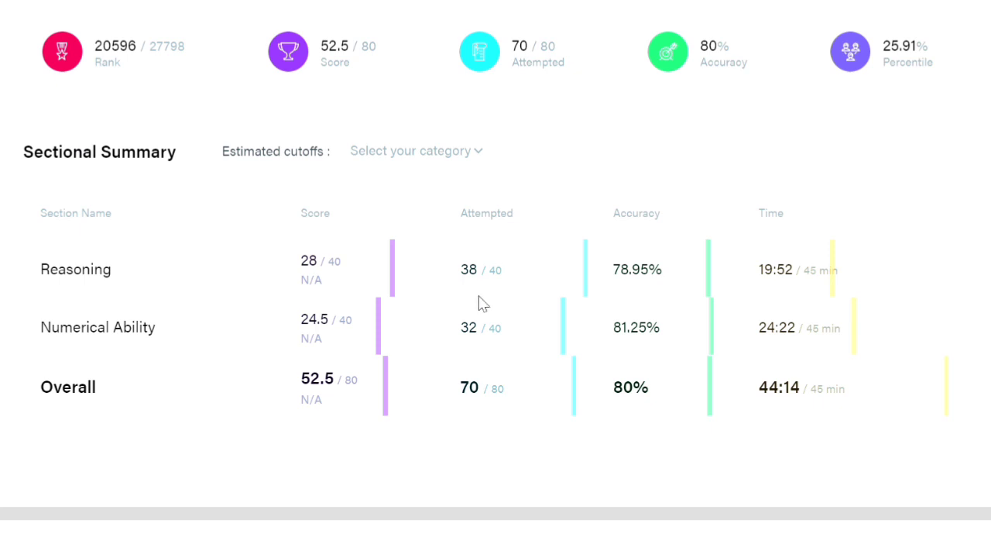
mouse_move(425, 342)
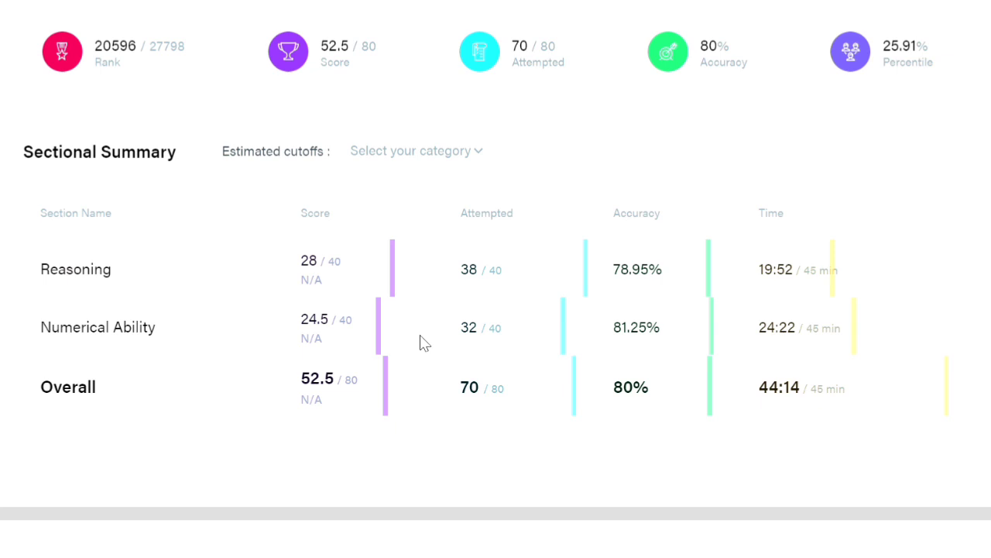
mouse_move(359, 310)
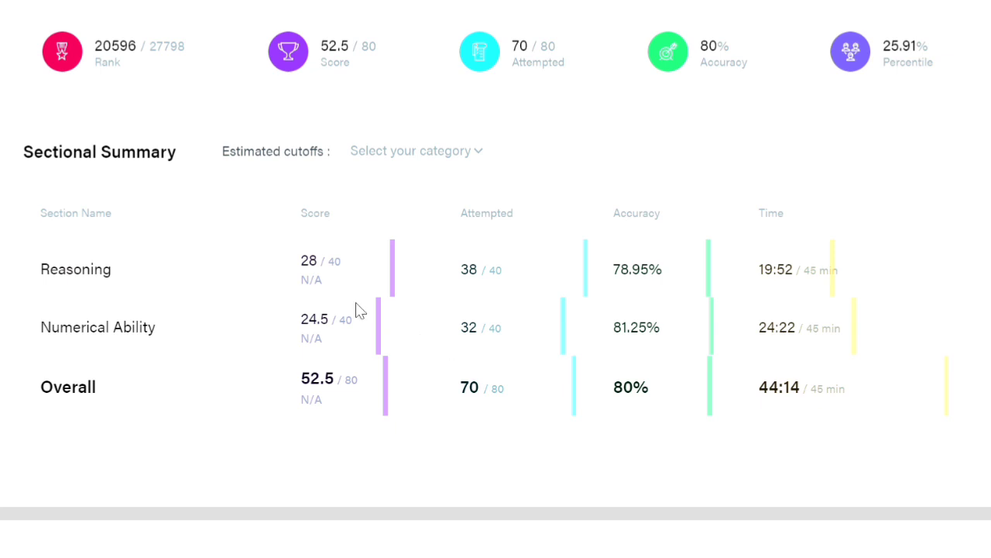
mouse_move(312, 326)
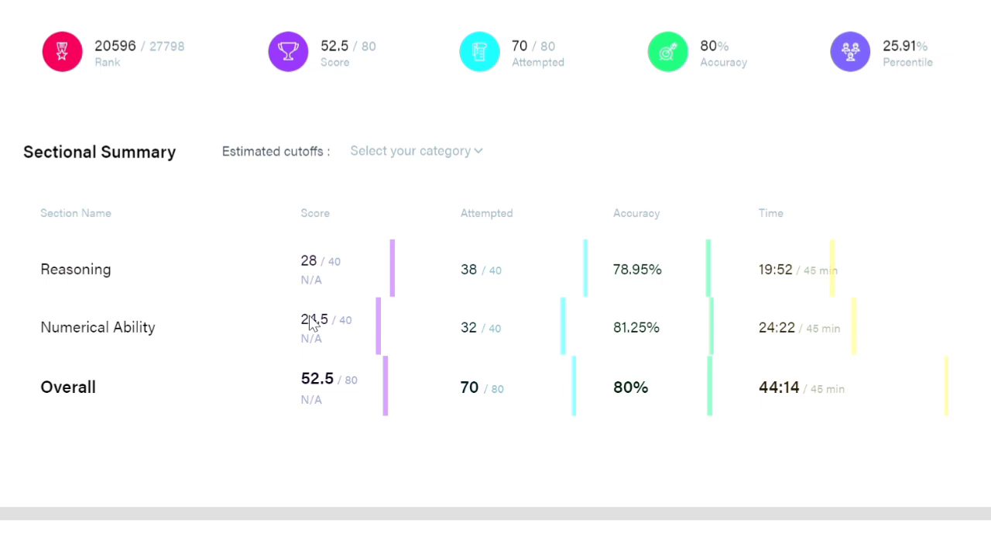
mouse_move(451, 344)
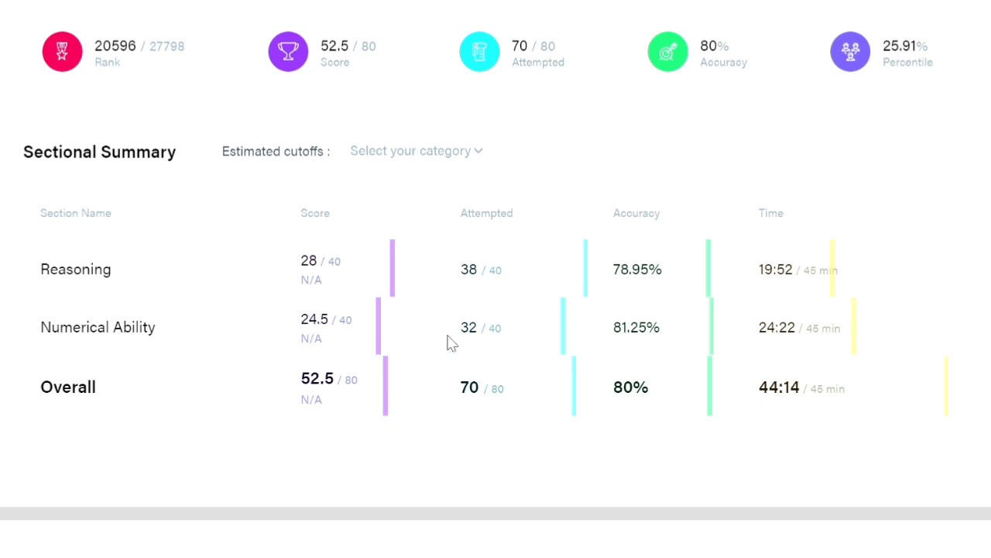
mouse_move(471, 347)
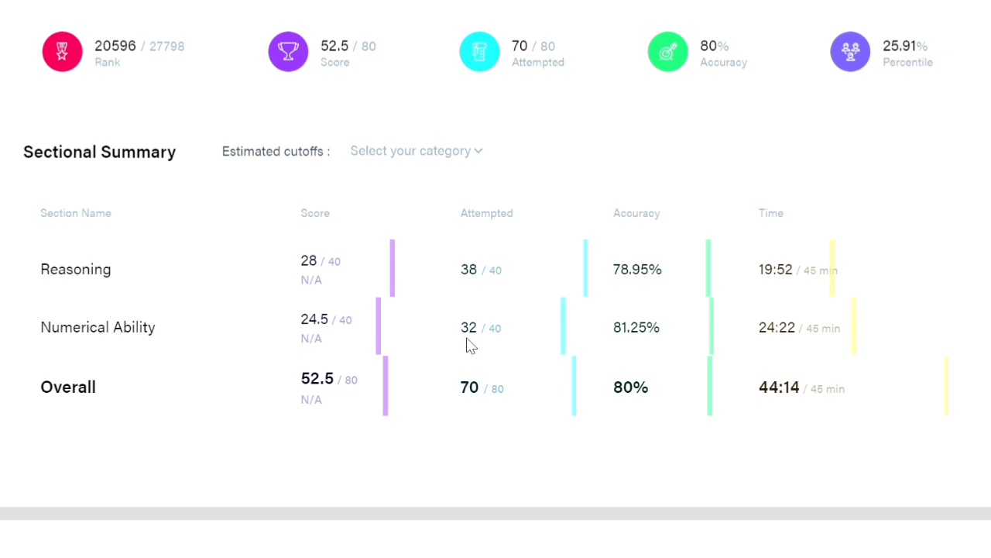
mouse_move(372, 336)
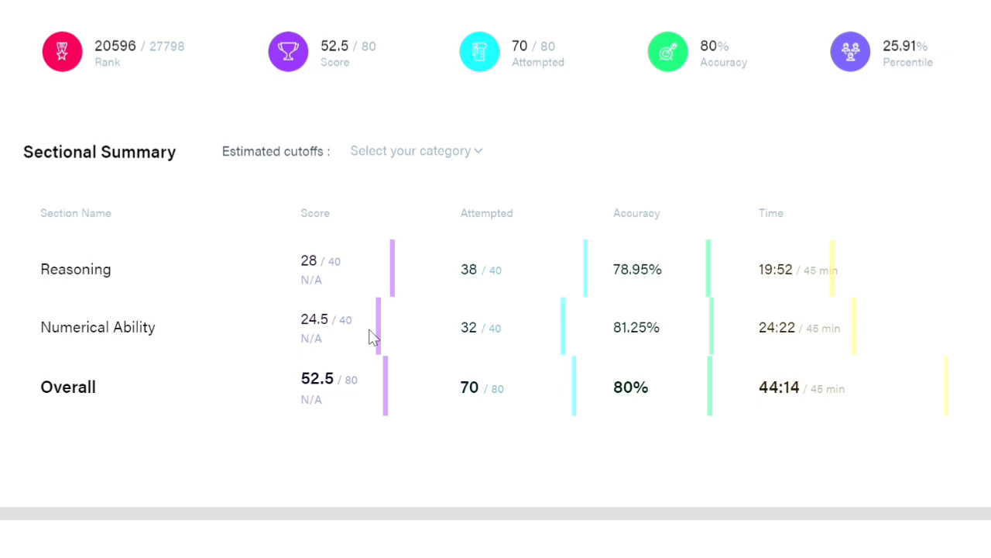
mouse_move(396, 335)
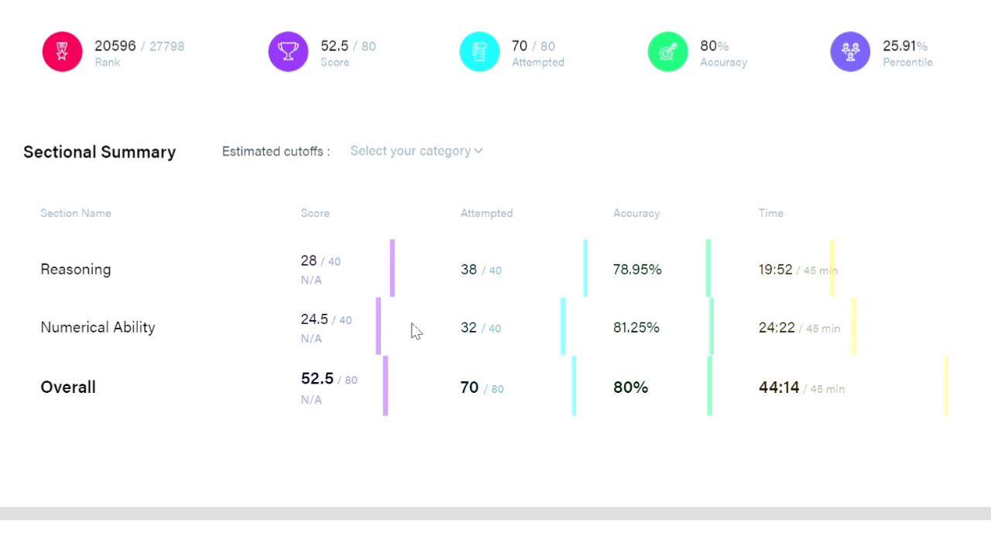
mouse_move(329, 397)
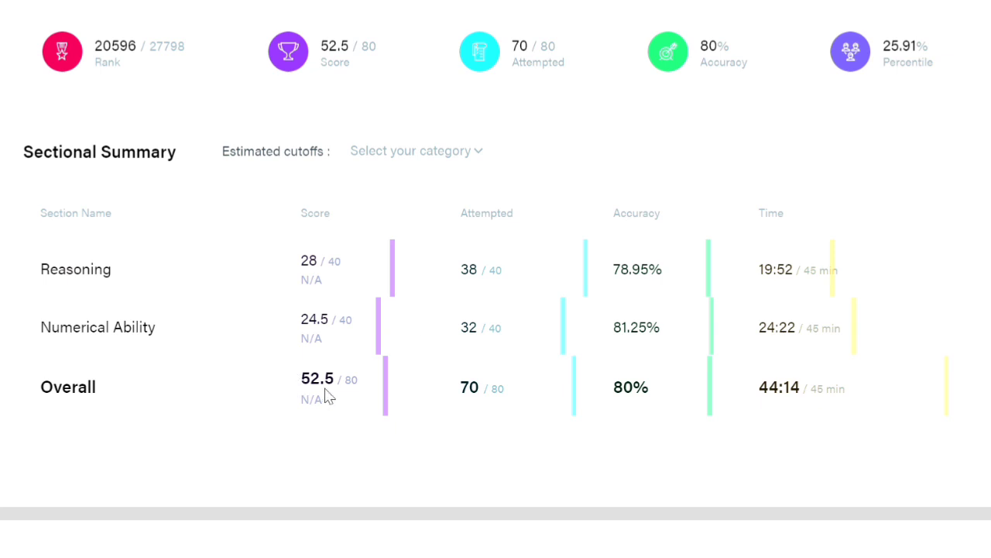
mouse_move(361, 341)
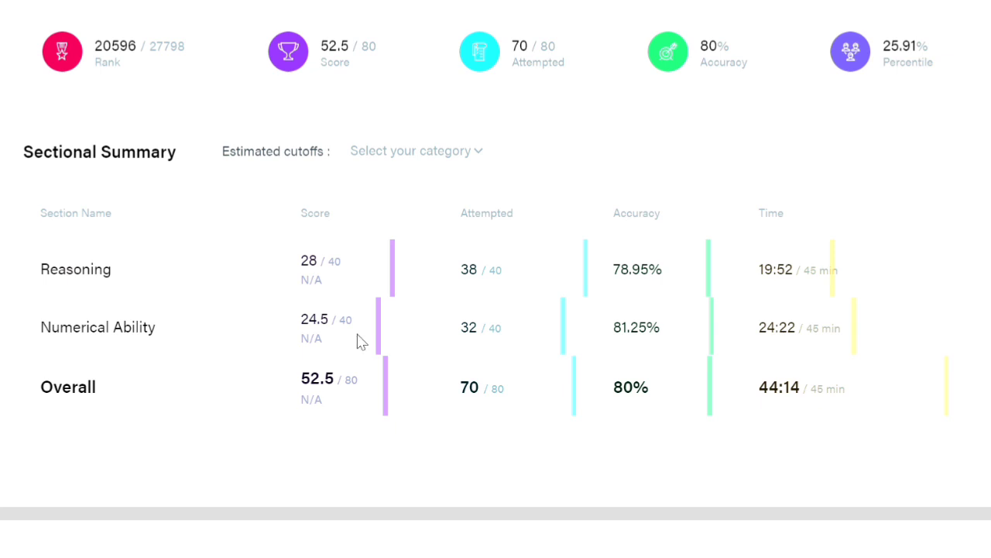
mouse_move(307, 363)
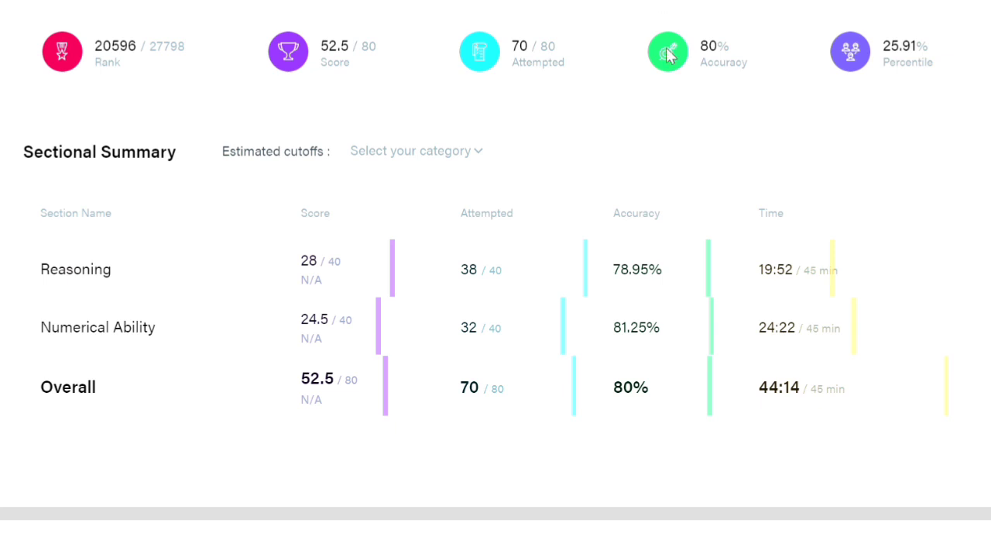
mouse_move(700, 96)
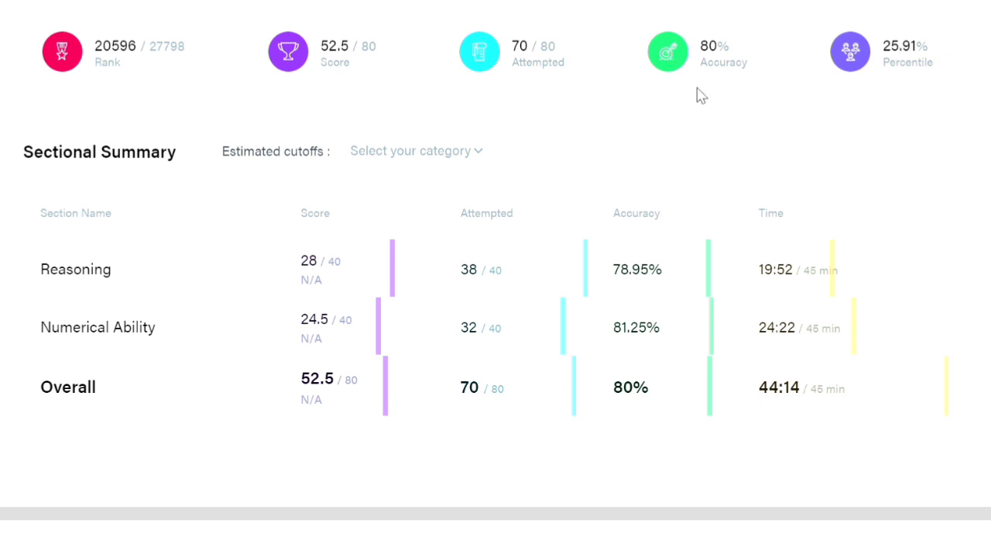
mouse_move(688, 99)
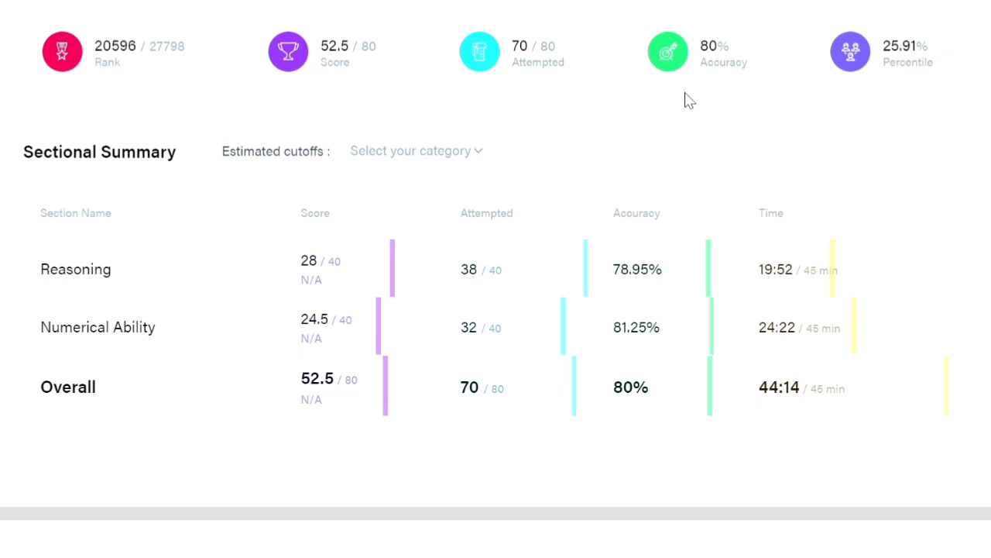
mouse_move(659, 136)
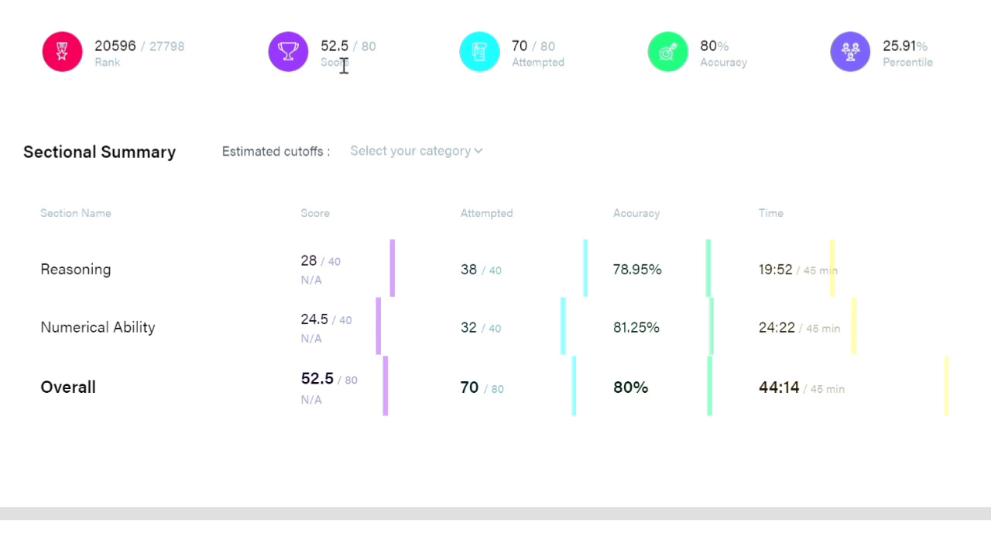
mouse_move(333, 109)
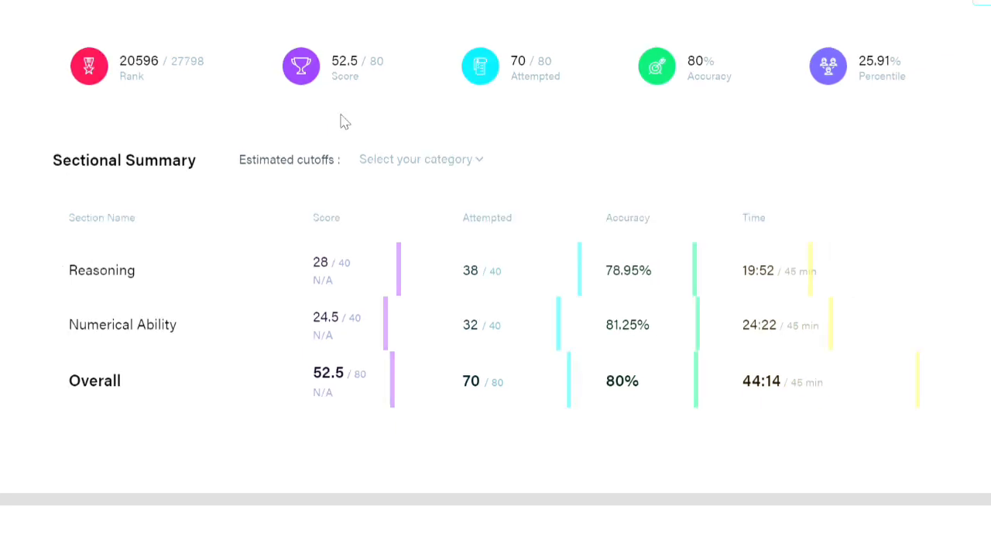
mouse_move(361, 130)
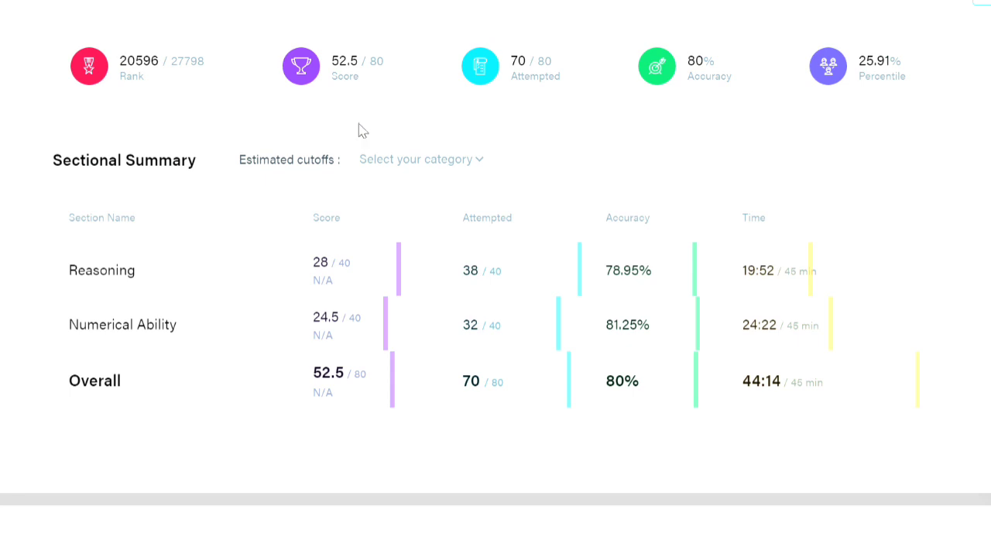